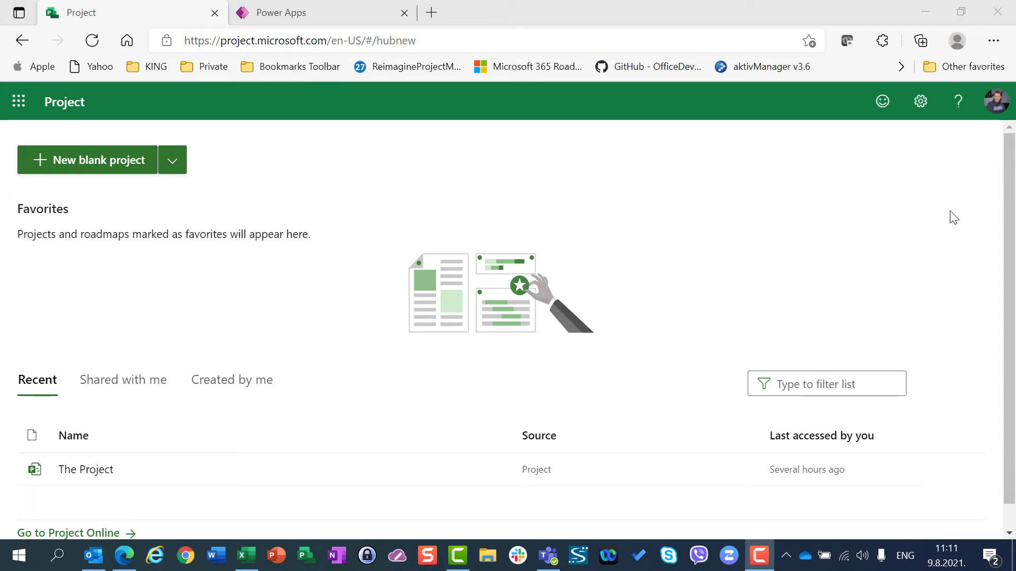
mouse_move(322, 194)
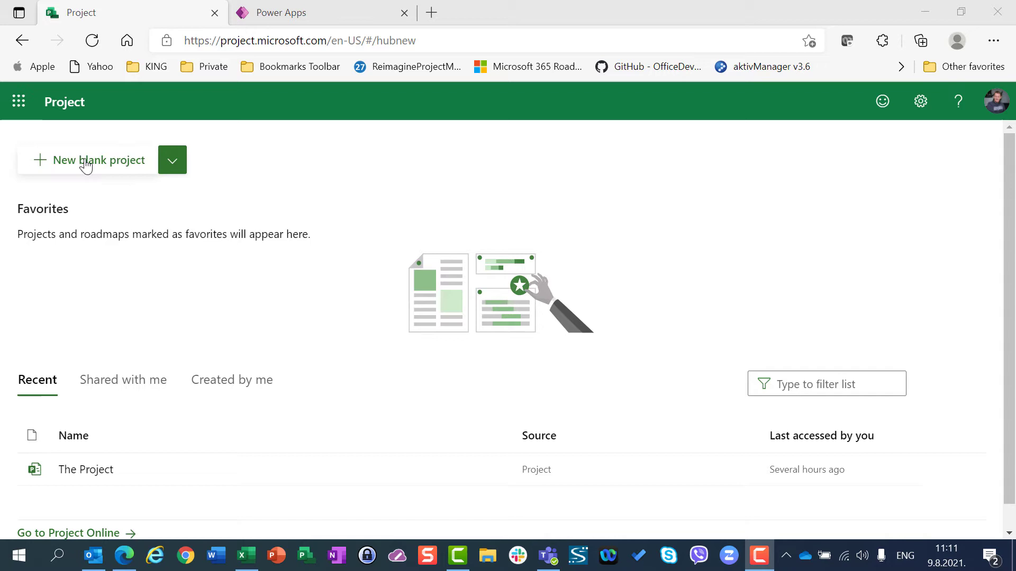
Step: Create a new blank project named 'My Project'
left_click(99, 160)
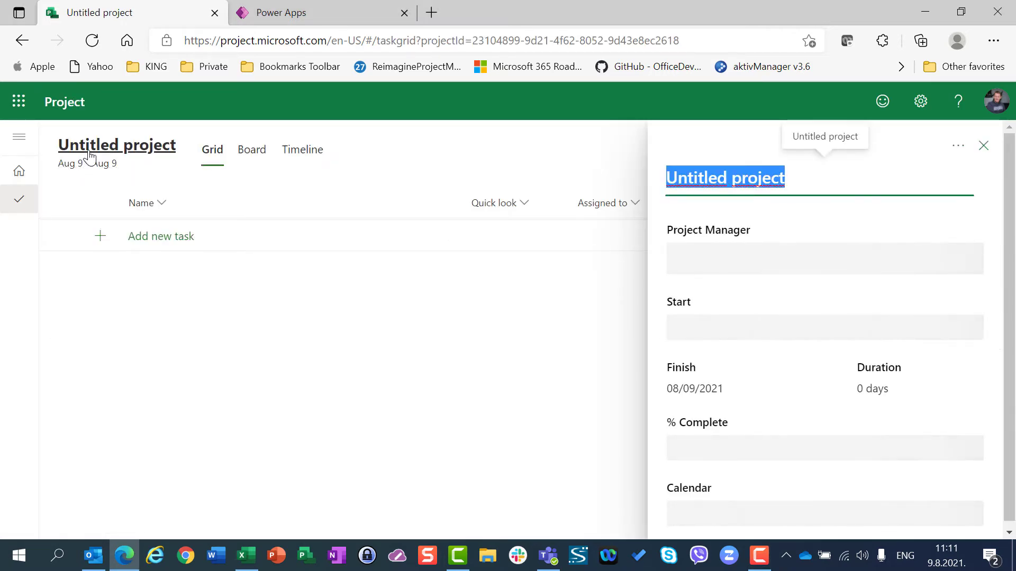
type("My Pro")
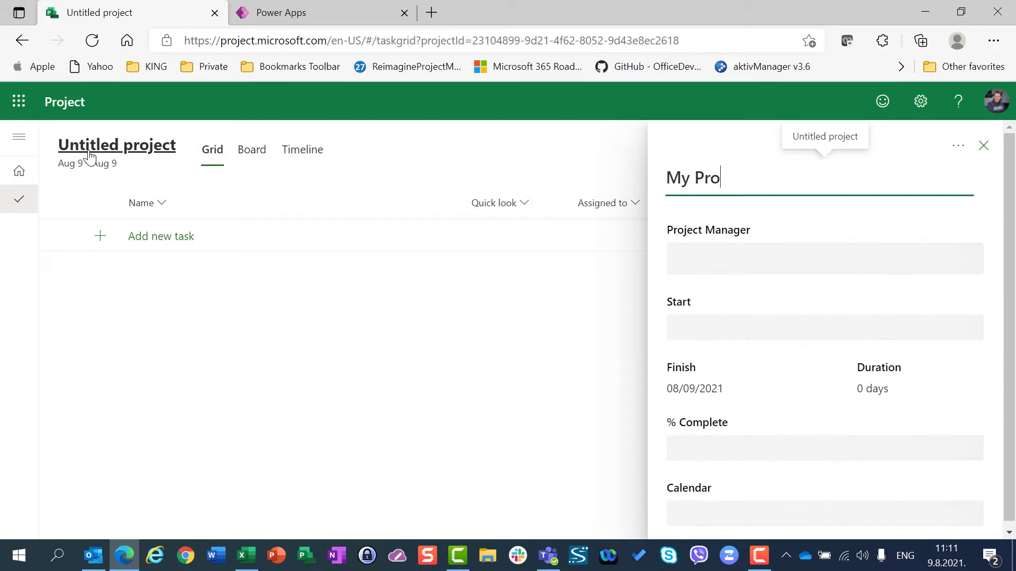
type("ject")
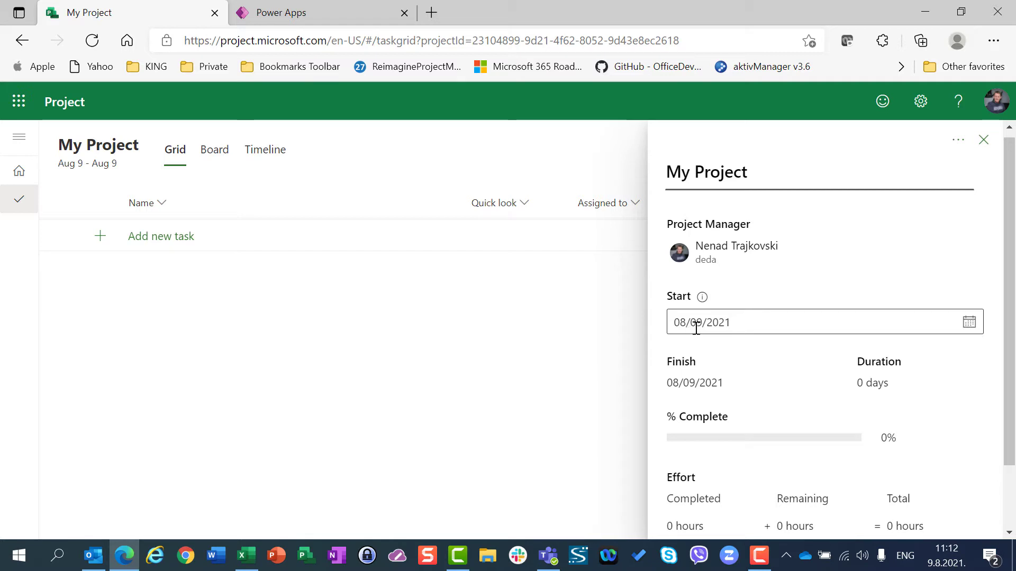
Step: Set the project calendar to the Croatian timezone 9 AM–5 PM template
scroll("down", 3)
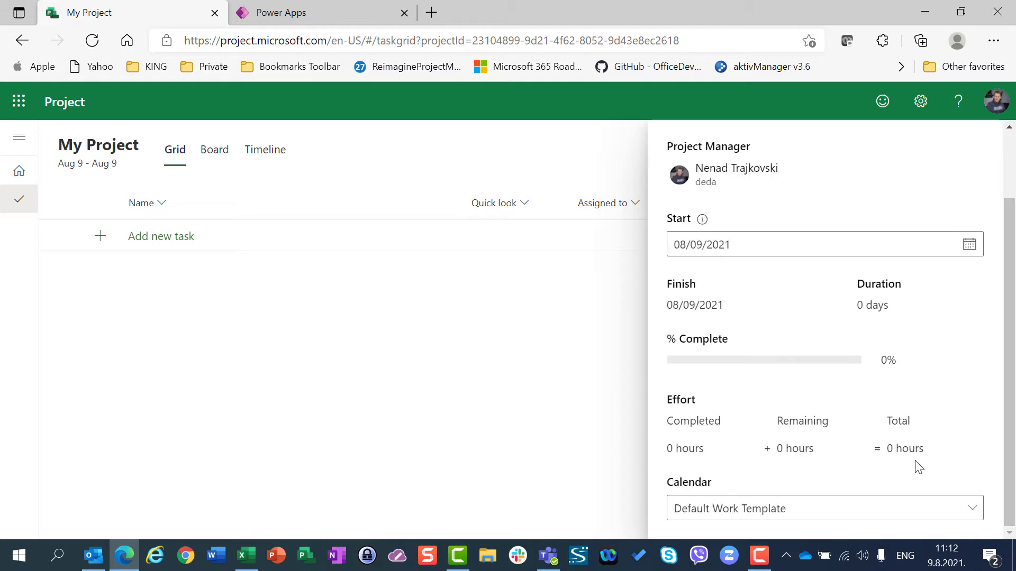
left_click(825, 508)
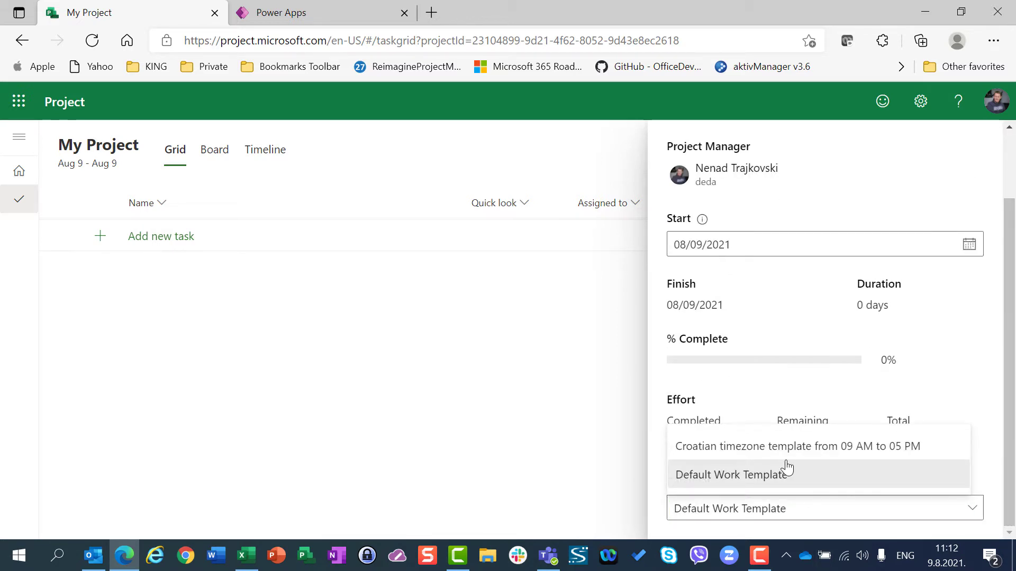
left_click(797, 447)
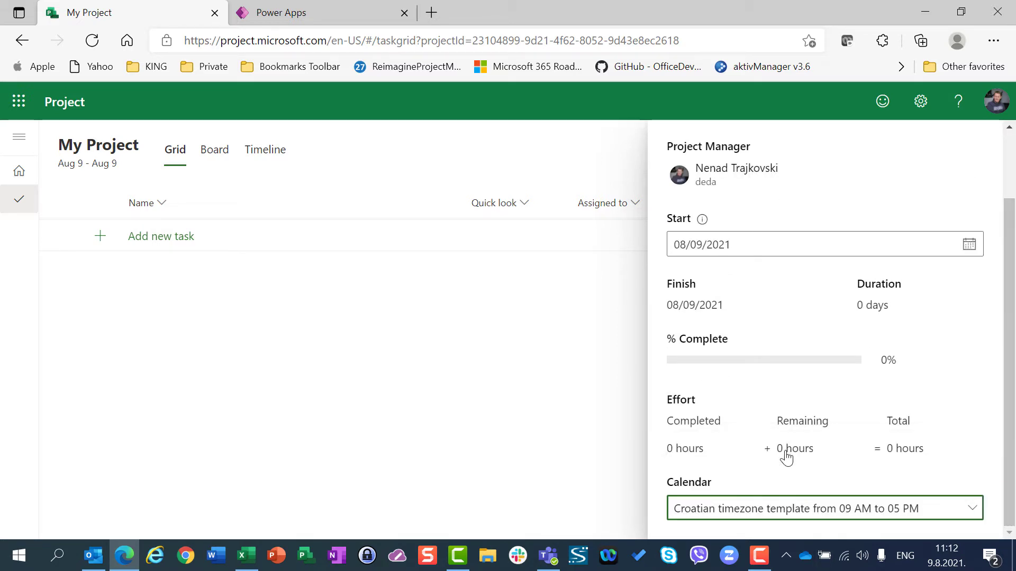
mouse_move(967, 175)
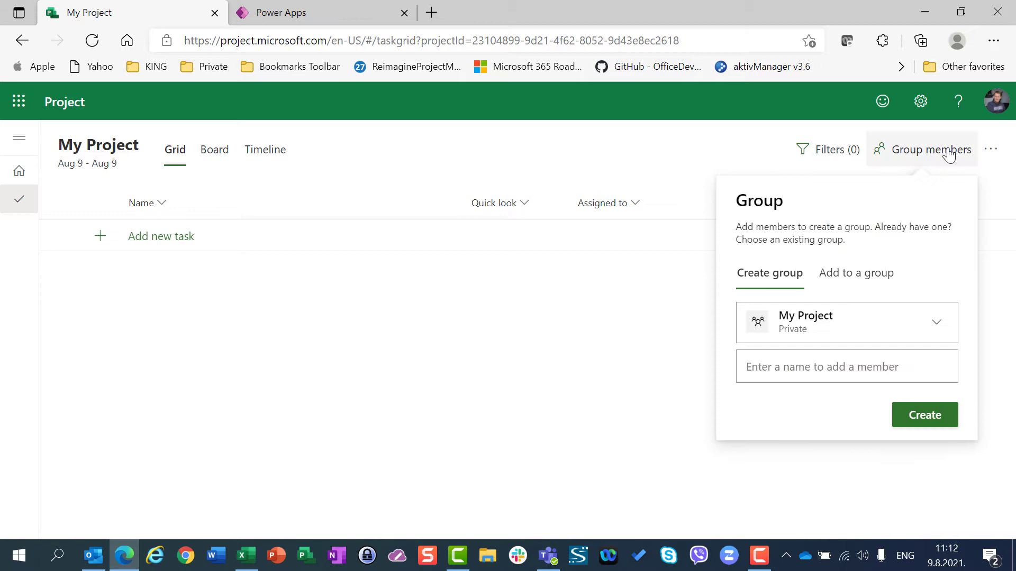
Step: Attach an 8-member group to the project and hide the Quick look column
left_click(855, 274)
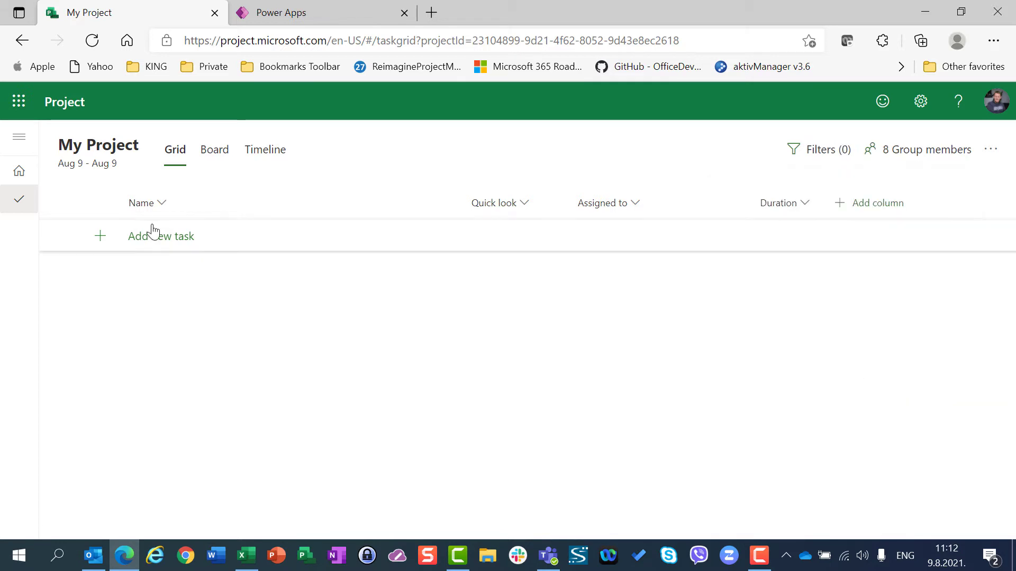
mouse_move(202, 253)
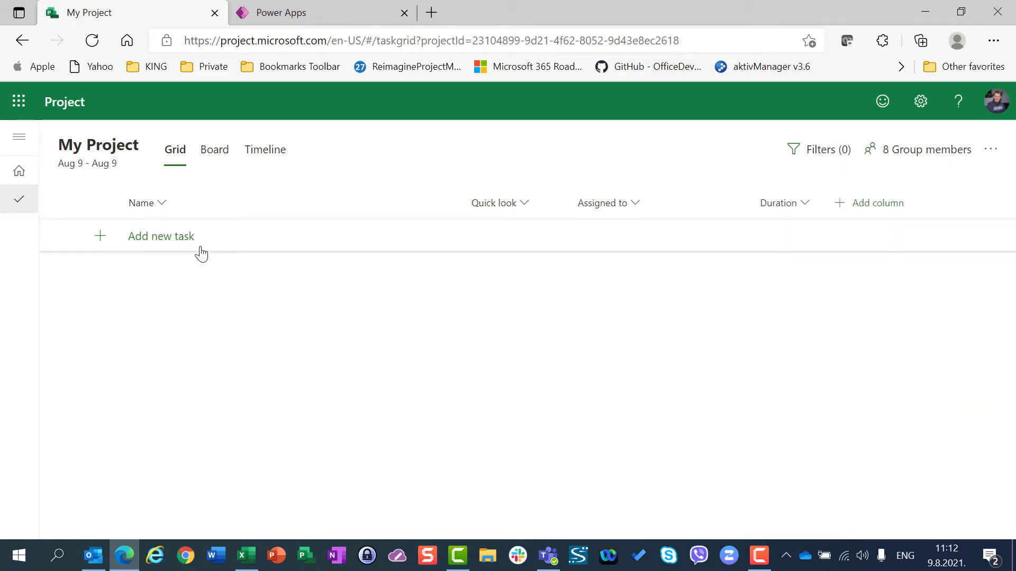
left_click(525, 203)
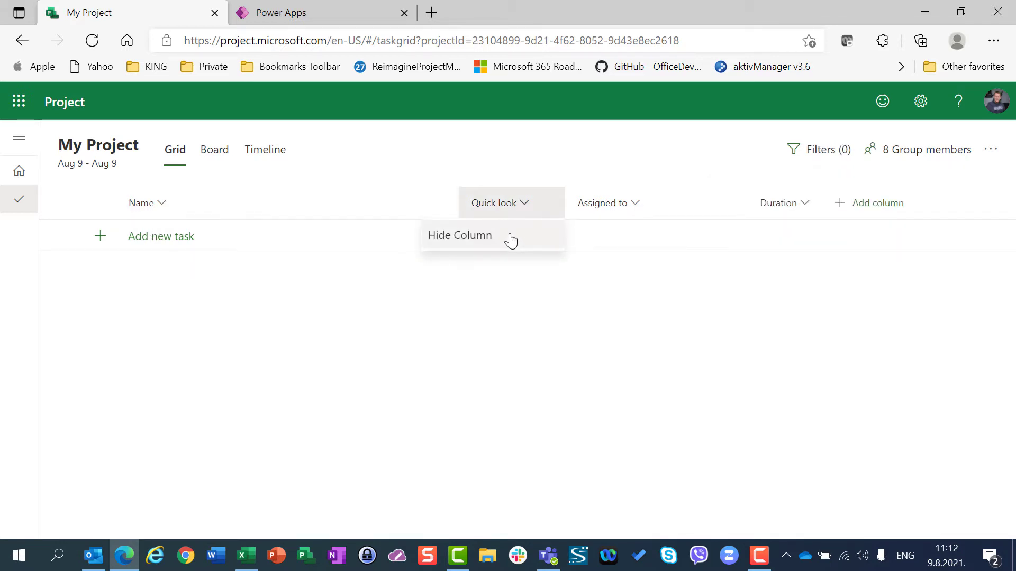
left_click(459, 235)
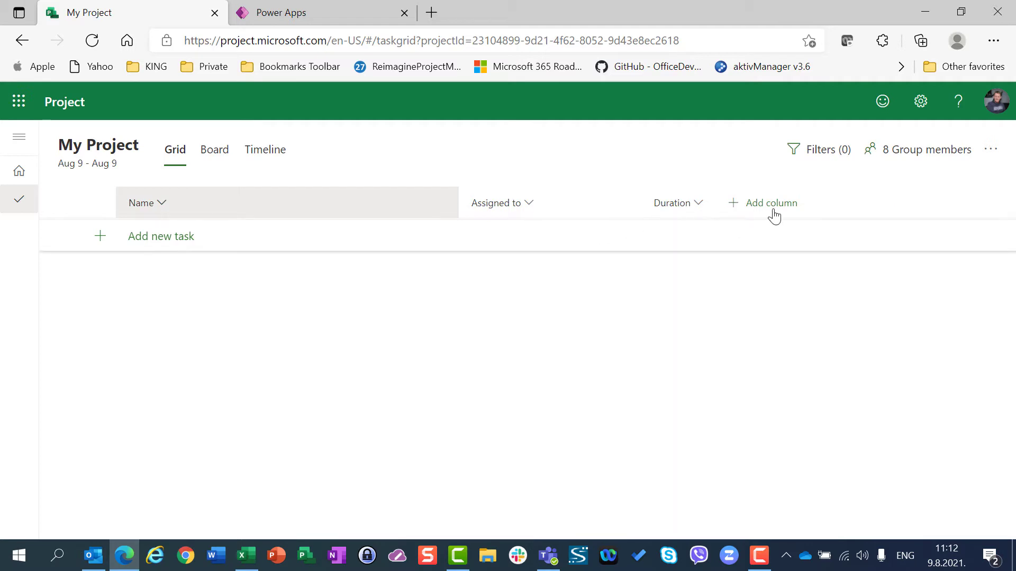
Step: Add the Finish and Effort columns to the task grid
left_click(769, 203)
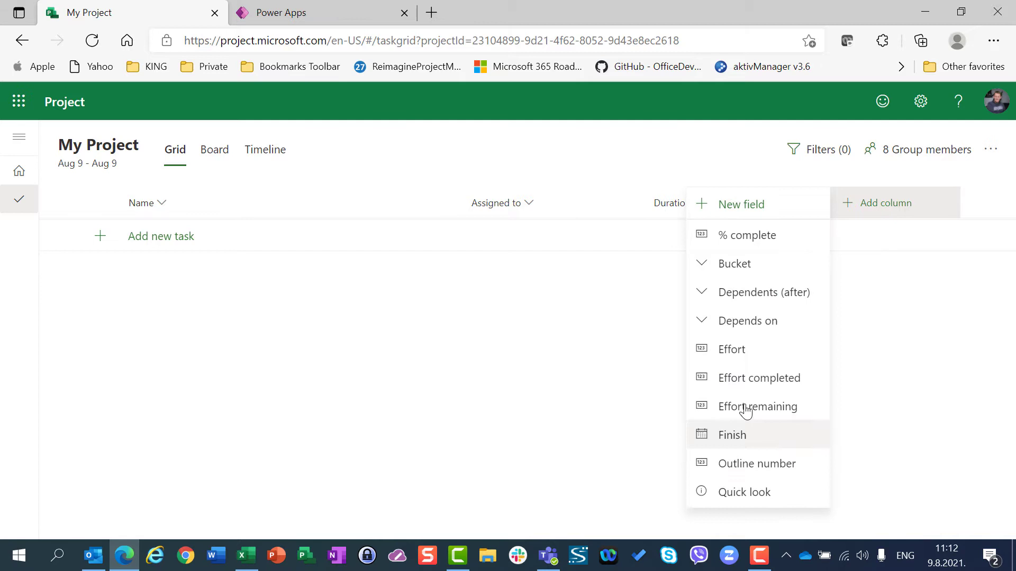
left_click(731, 435)
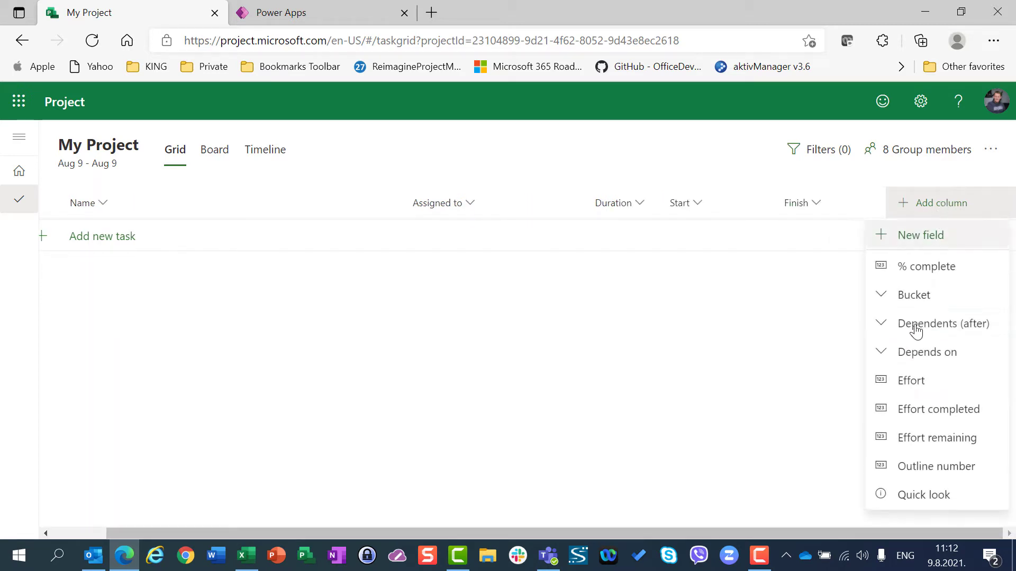
left_click(910, 380)
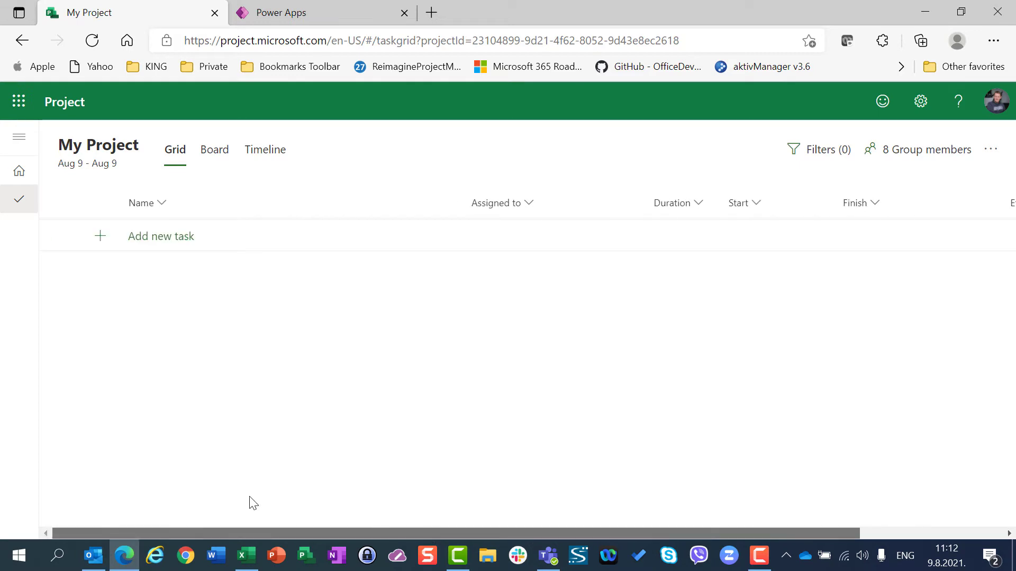
mouse_move(460, 208)
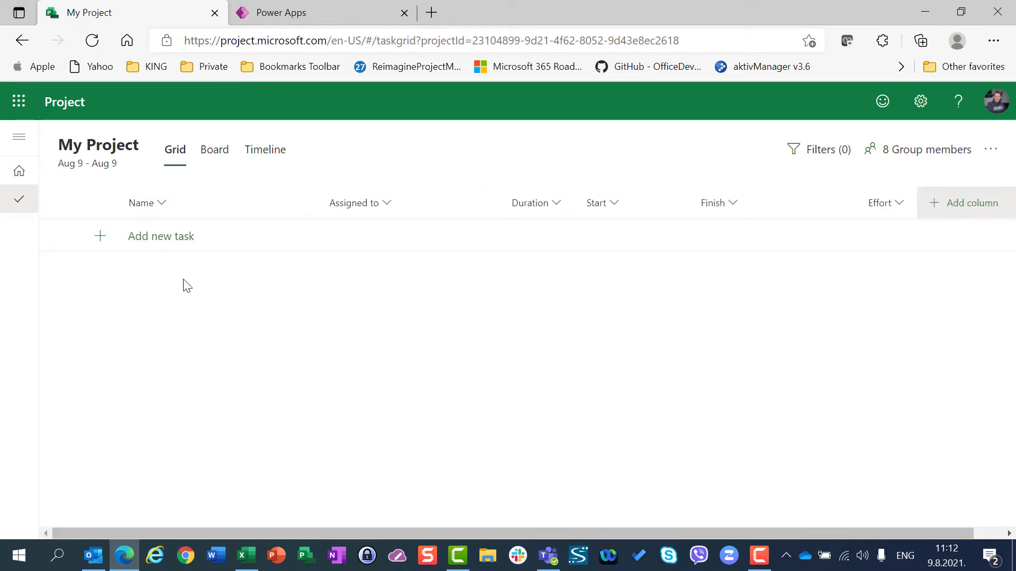
Step: Add Task 1 assigned to John, giving 5 days (Aug 9–13) and 40 hours effort
left_click(161, 236)
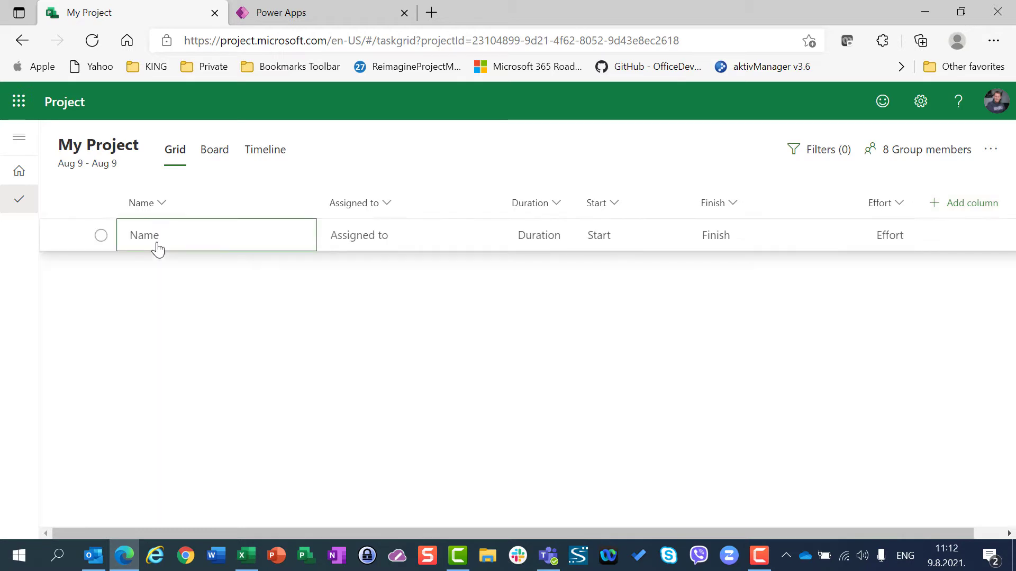
type("Task 1")
left_click(516, 235)
type("5 days")
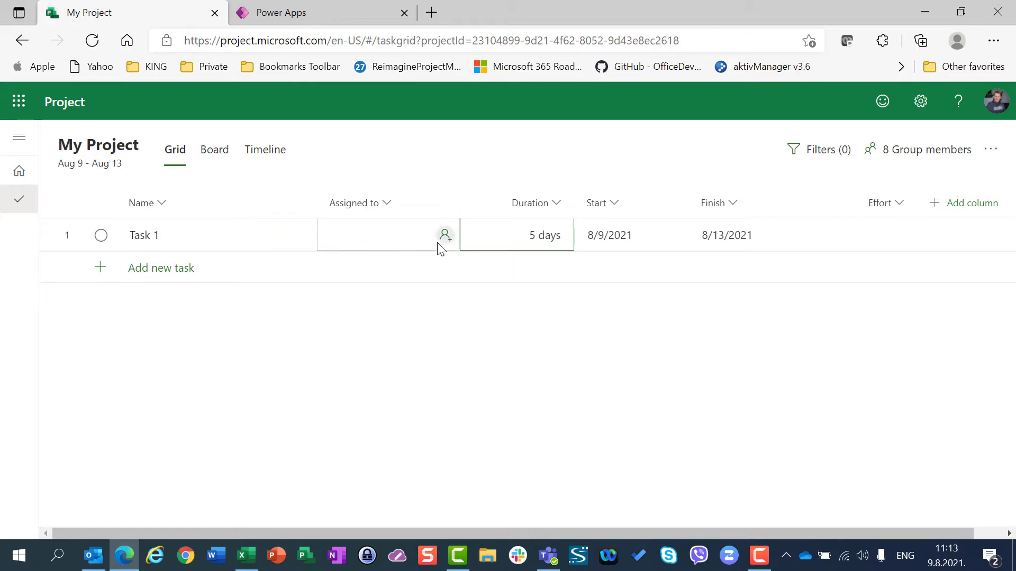
left_click(445, 235)
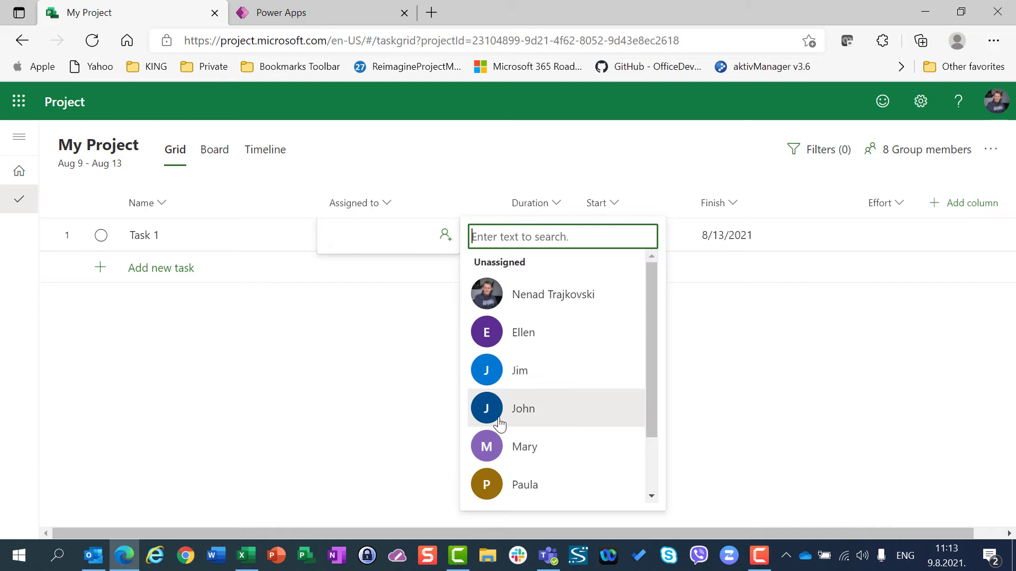
left_click(523, 408)
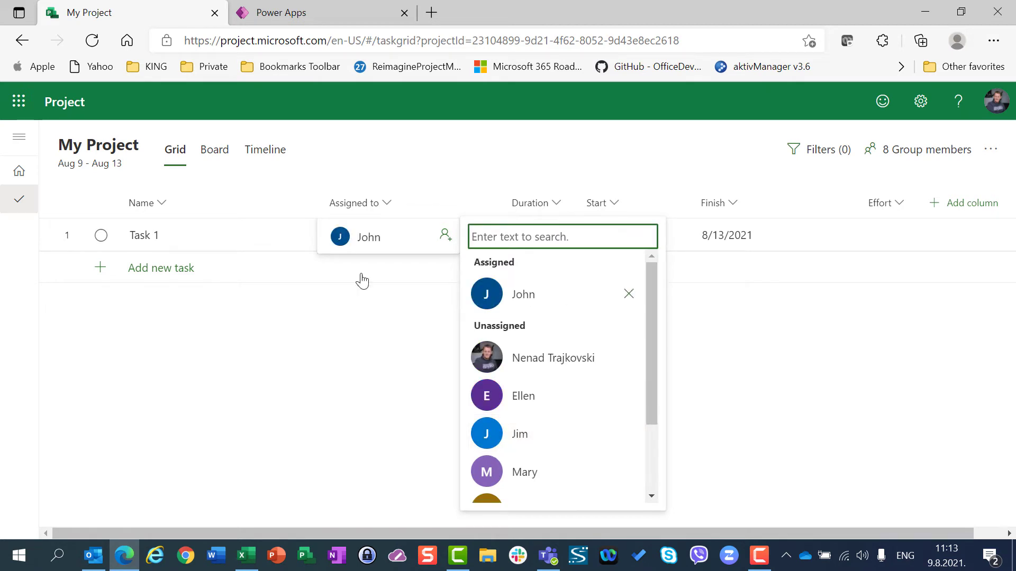
left_click(733, 355)
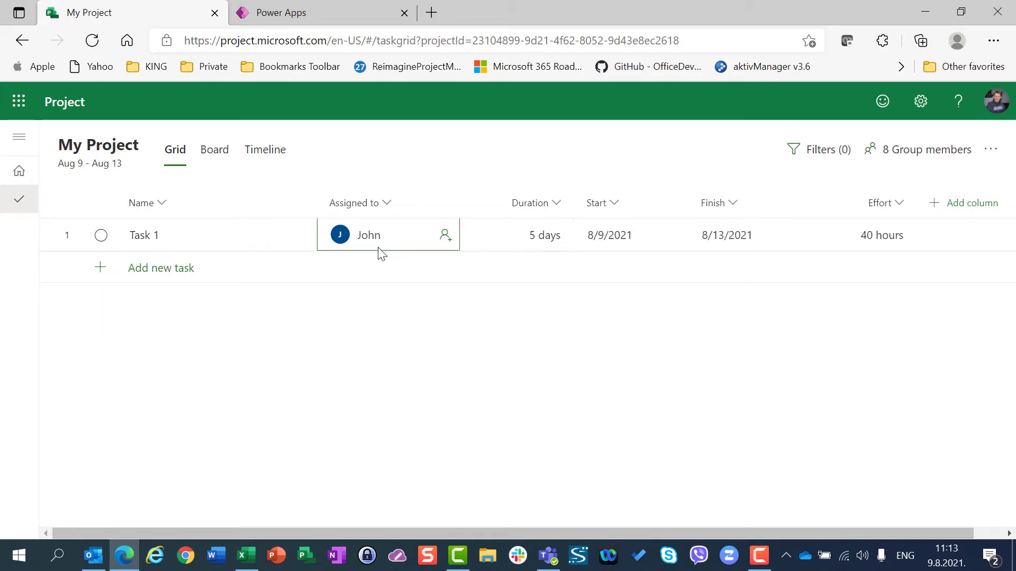
mouse_move(543, 235)
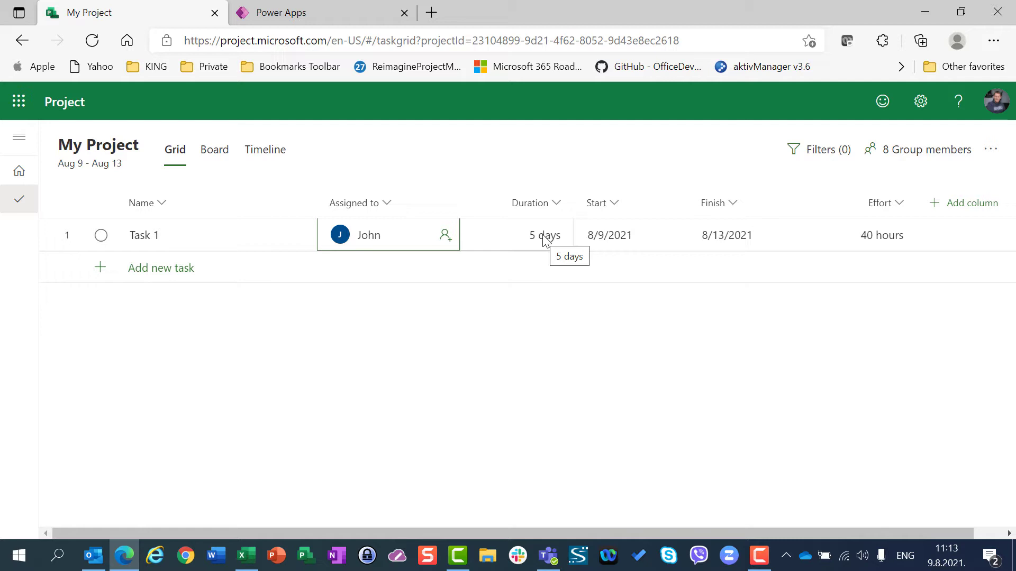
mouse_move(875, 250)
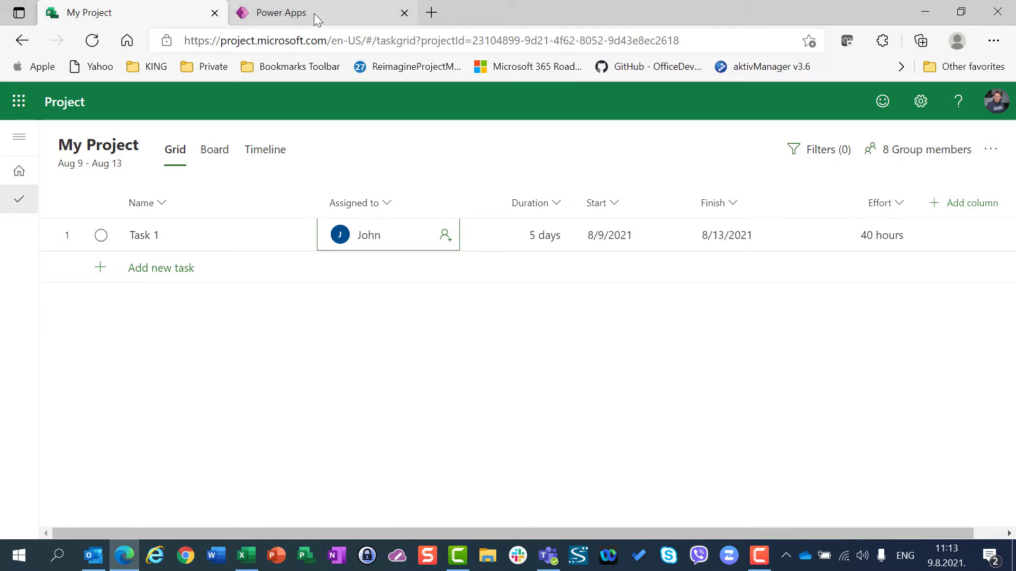
Step: In the Power Apps Project app, show the Active Bookable Resources list
left_click(280, 12)
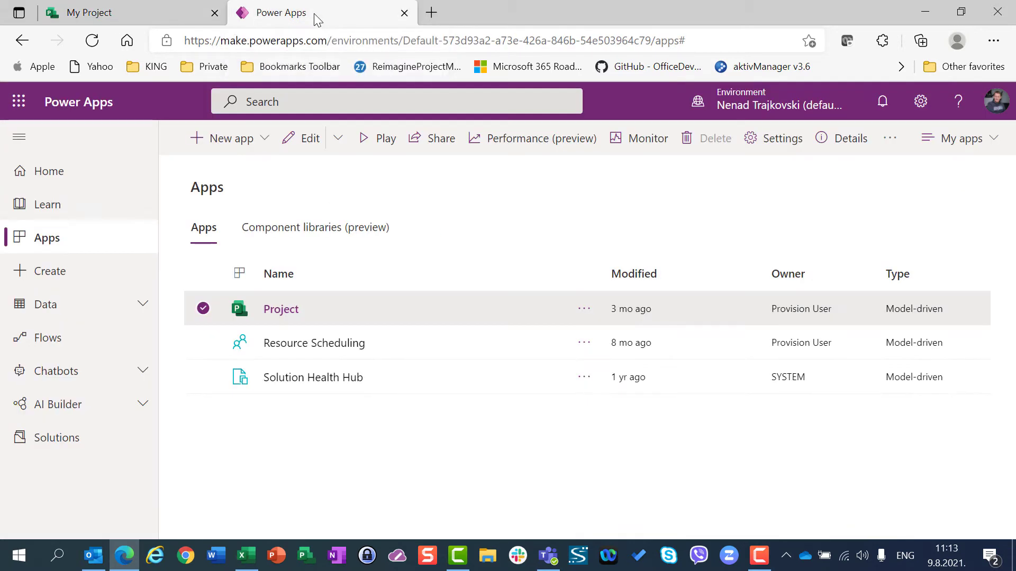
mouse_move(311, 317)
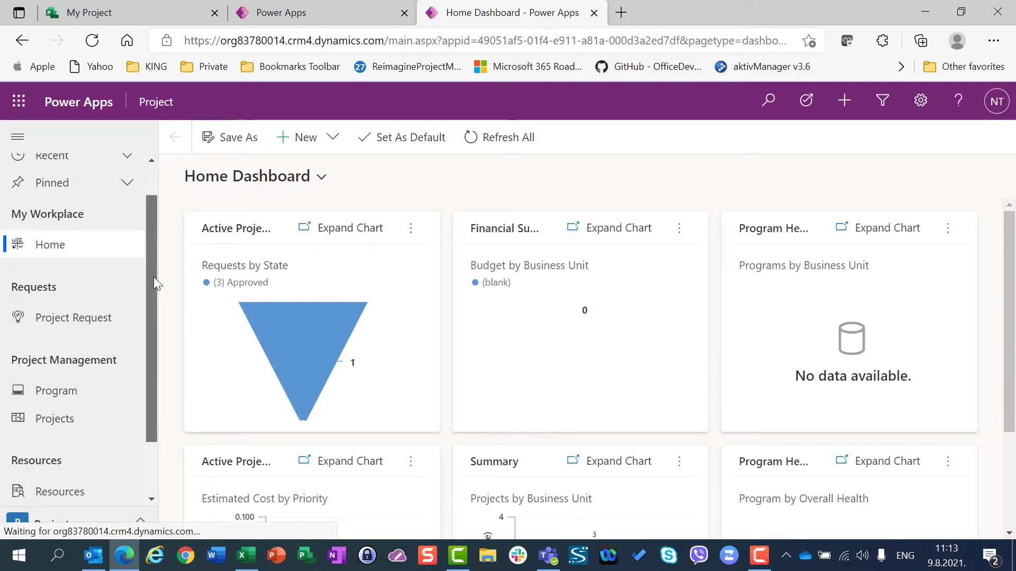
scroll("down", 3)
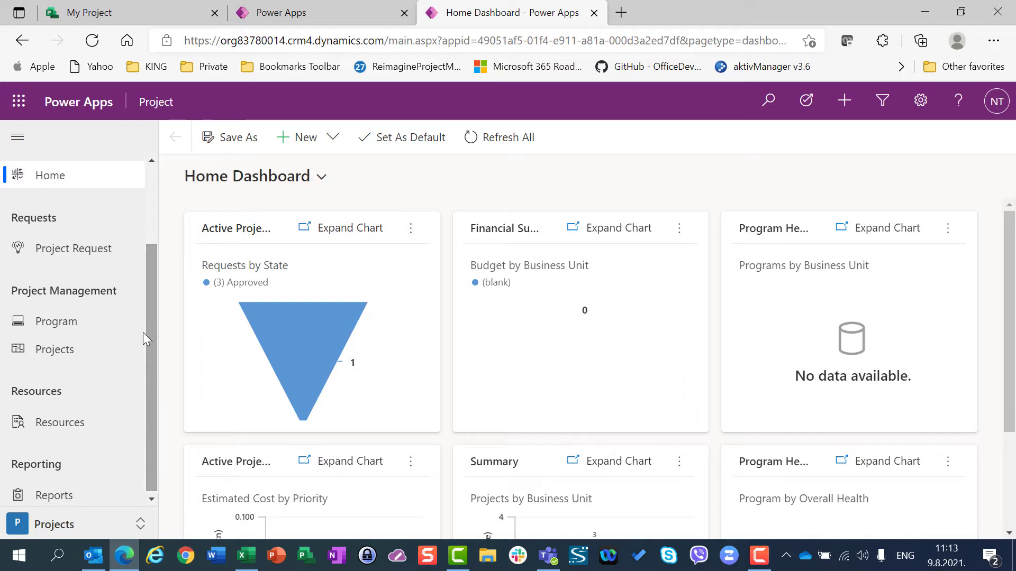
left_click(60, 422)
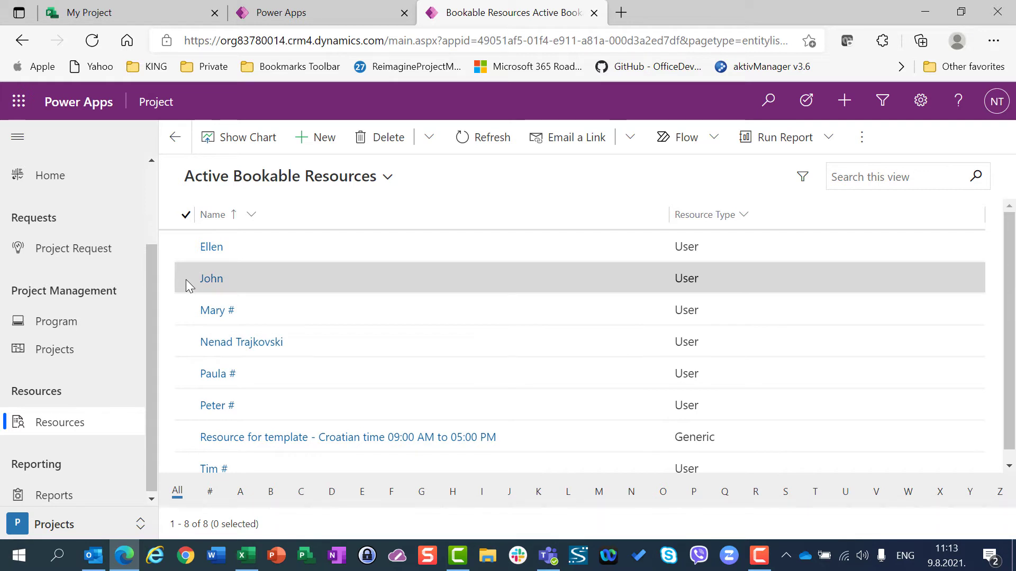
left_click(186, 278)
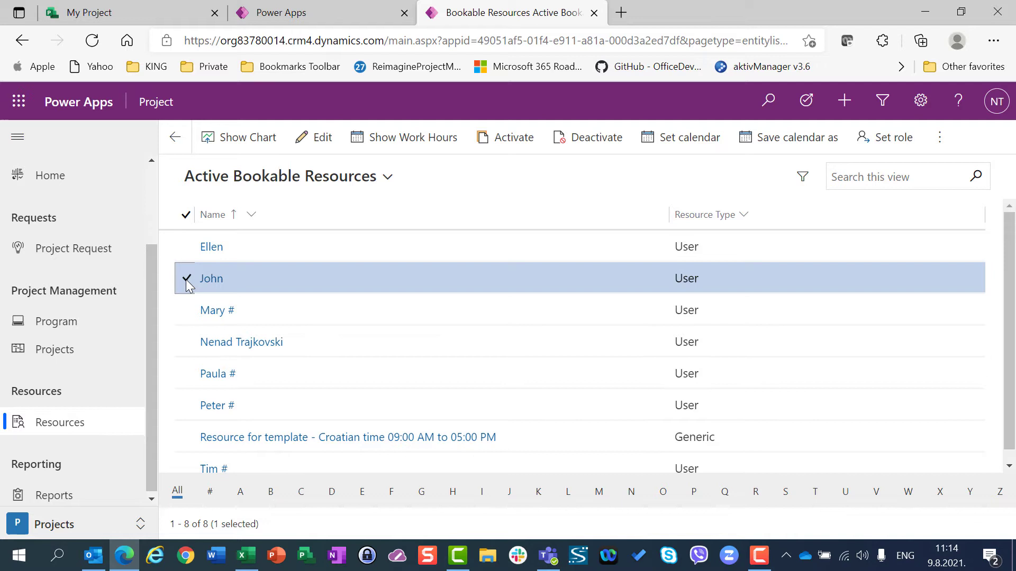
left_click(321, 137)
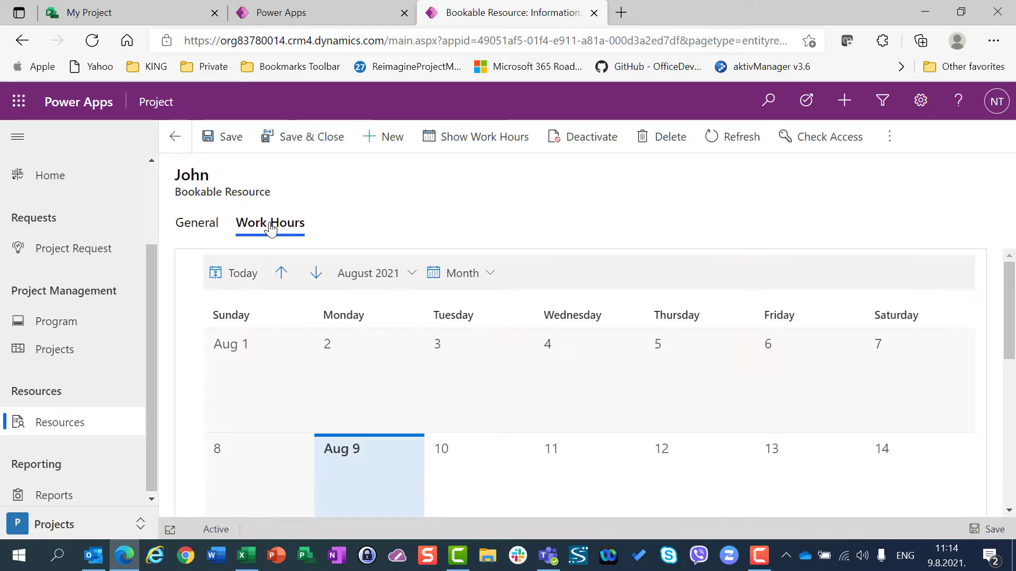
left_click(269, 222)
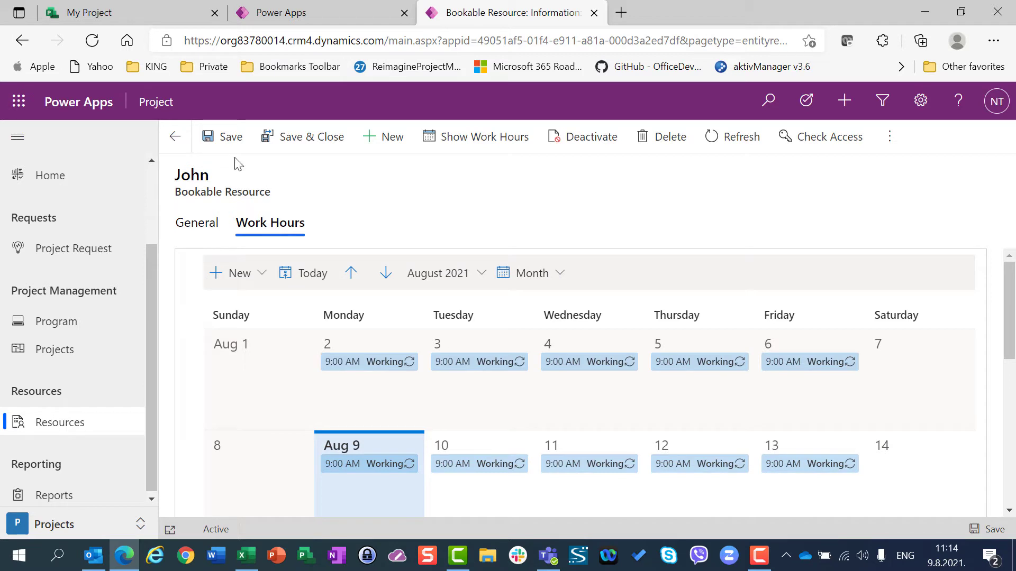
mouse_move(230, 136)
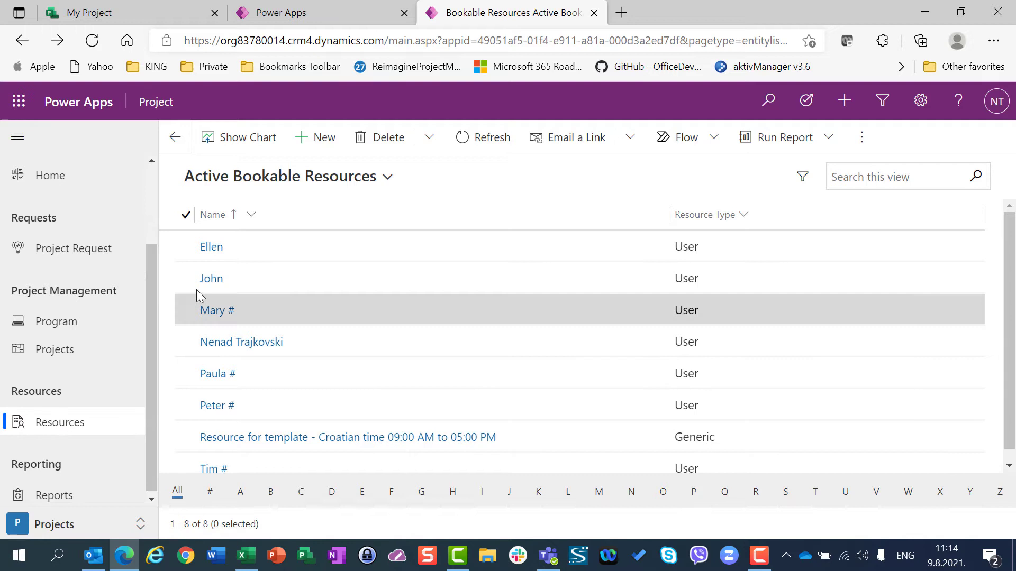
Step: Open John's resource record on its Work Hours calendar
left_click(186, 277)
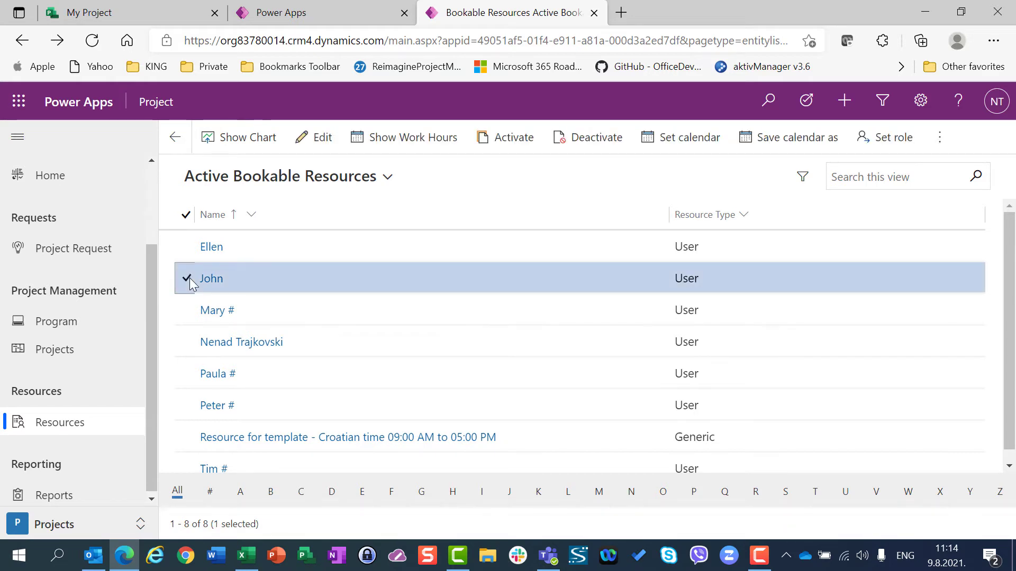
mouse_move(318, 283)
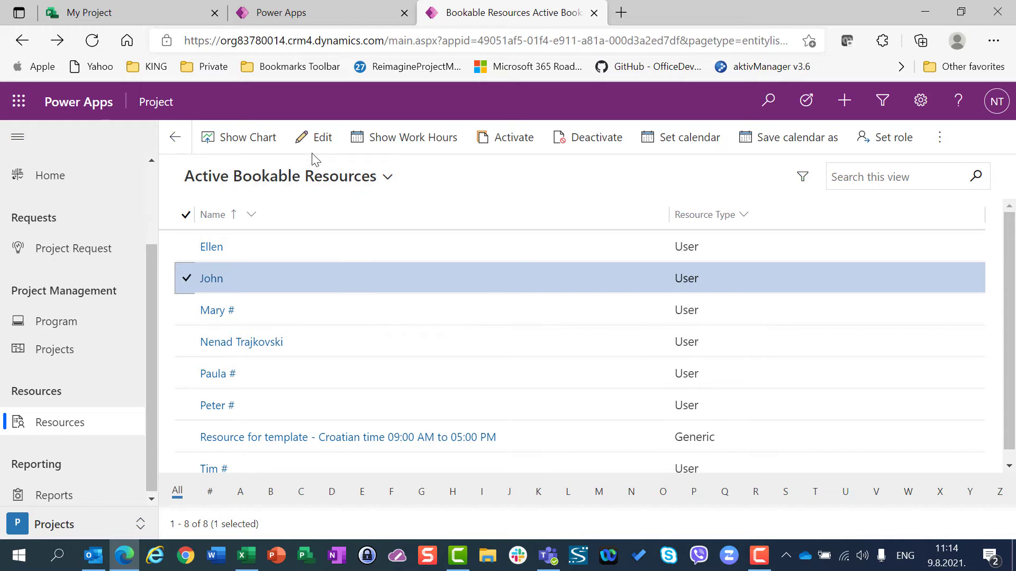
left_click(211, 278)
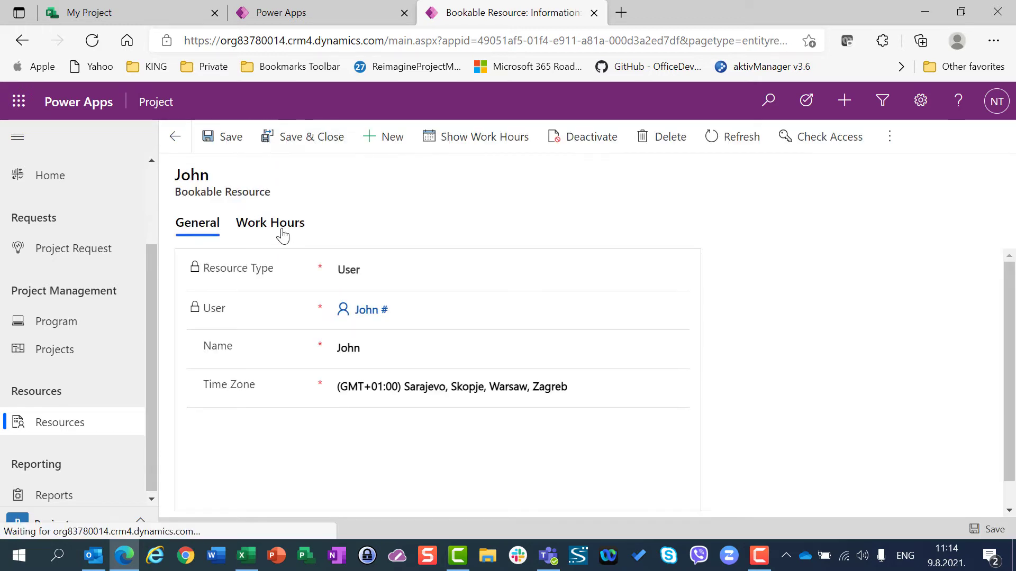
left_click(269, 222)
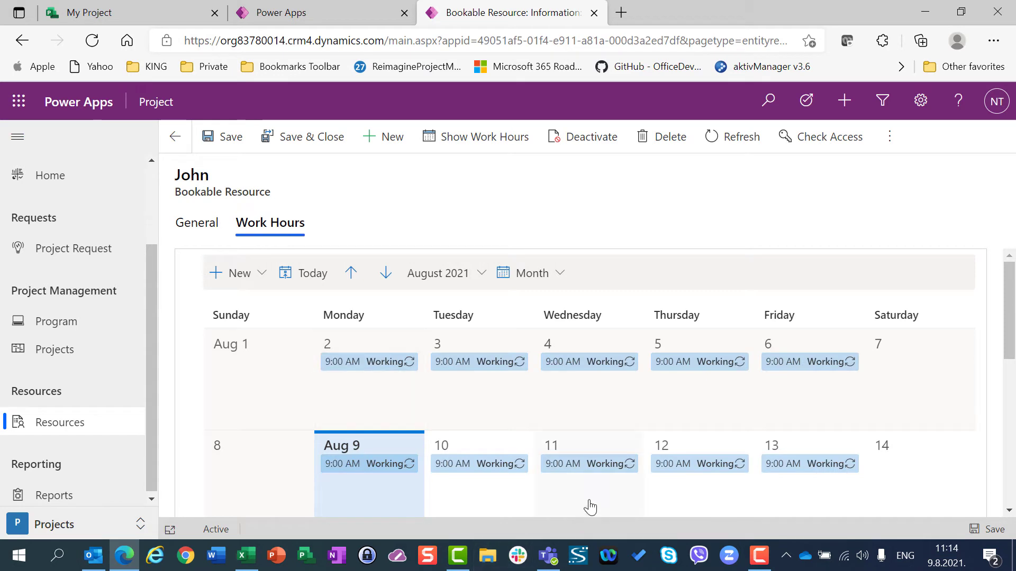
mouse_move(585, 473)
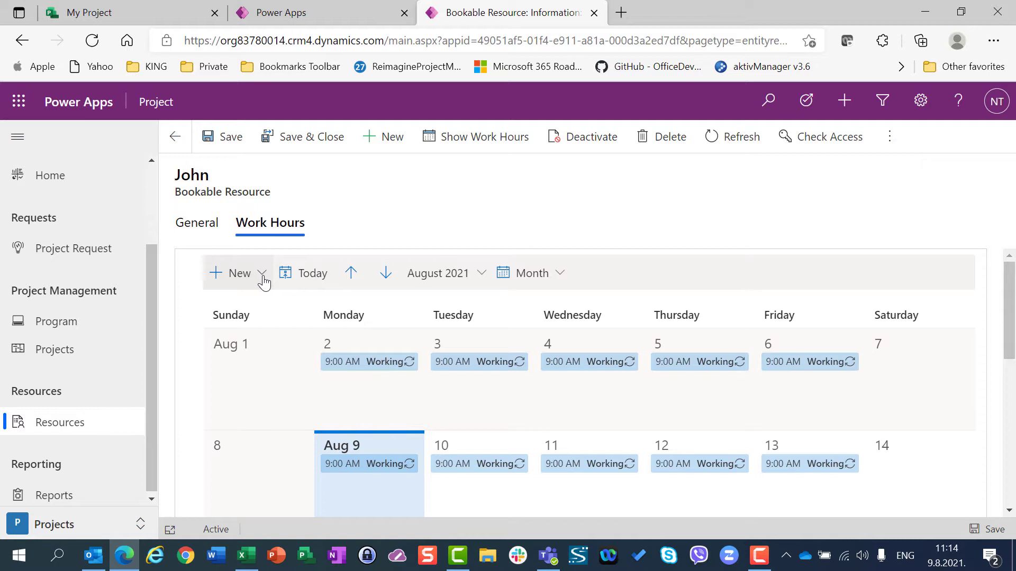
Step: Add an all-day non-working entry on August 11, 2021 and save it
left_click(262, 273)
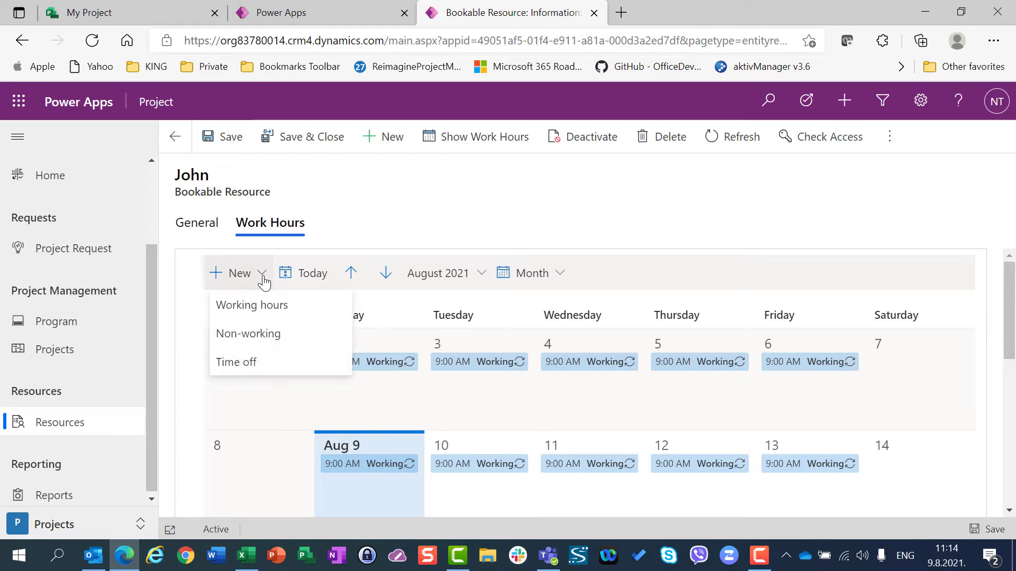
mouse_move(258, 334)
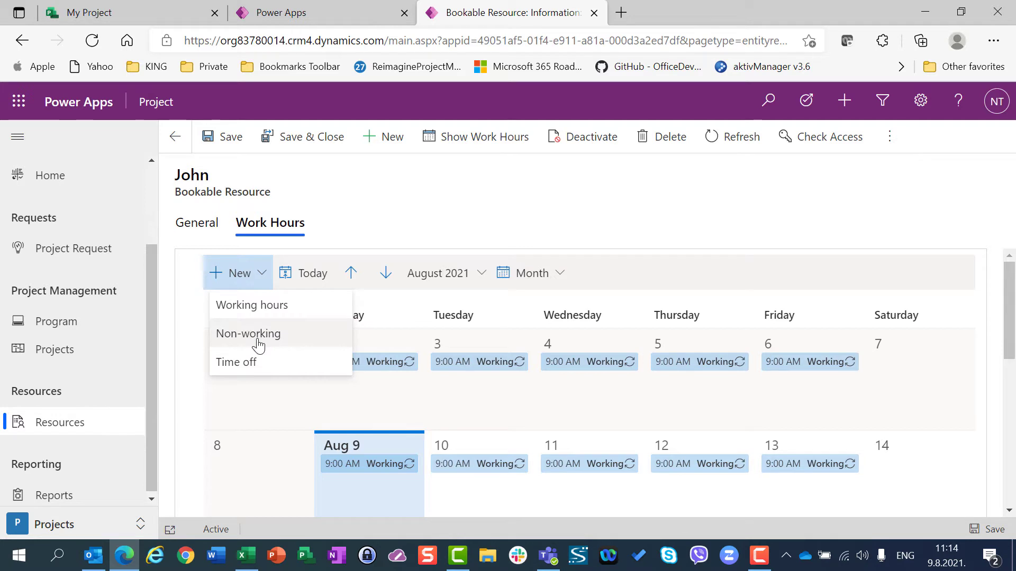
left_click(248, 333)
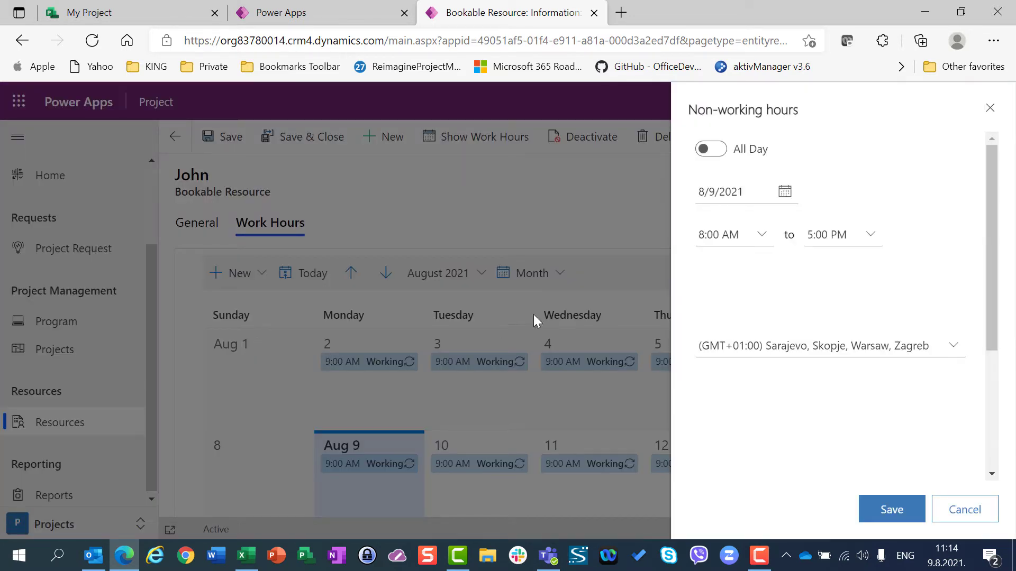
left_click(785, 191)
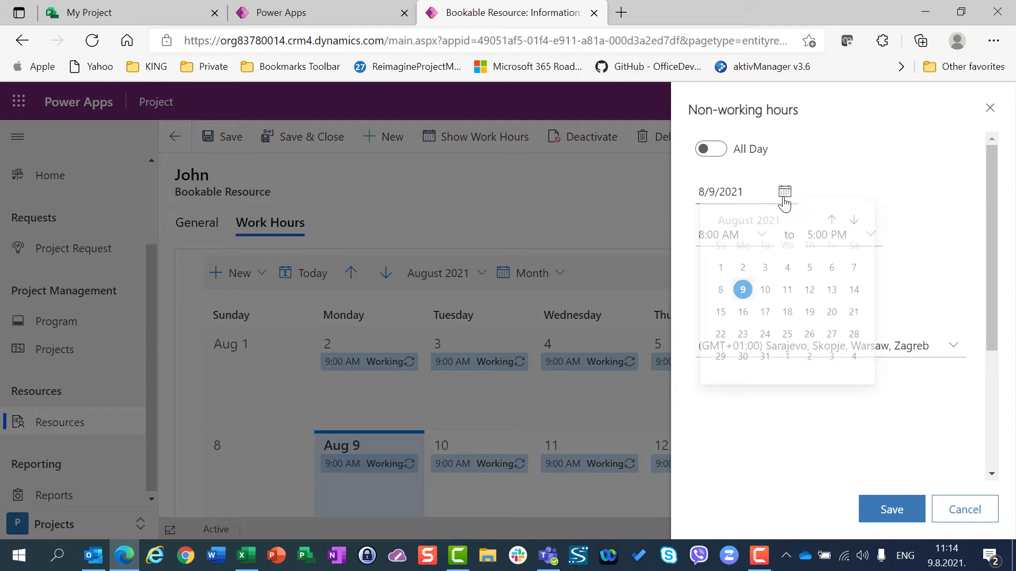
left_click(787, 289)
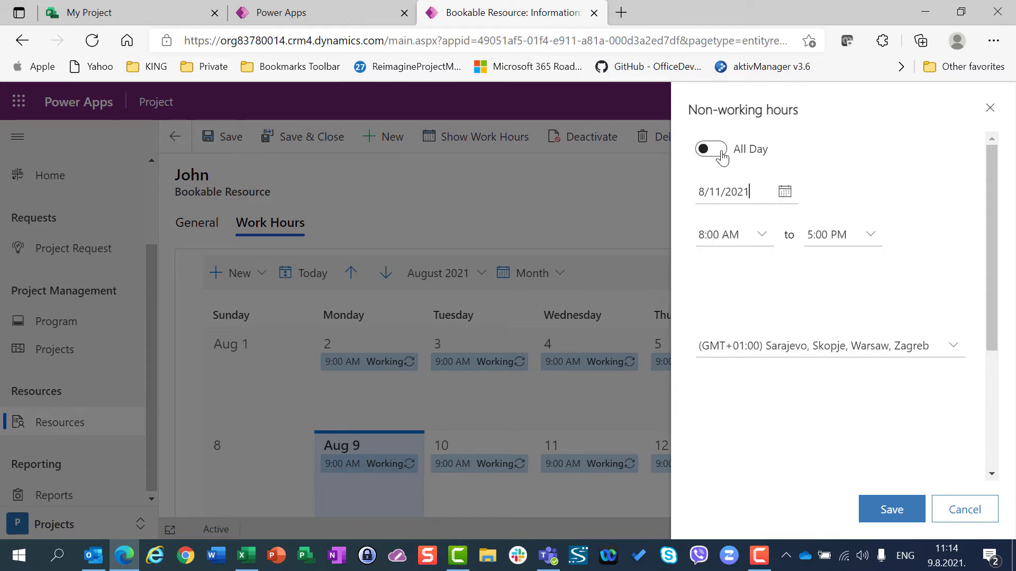
left_click(710, 149)
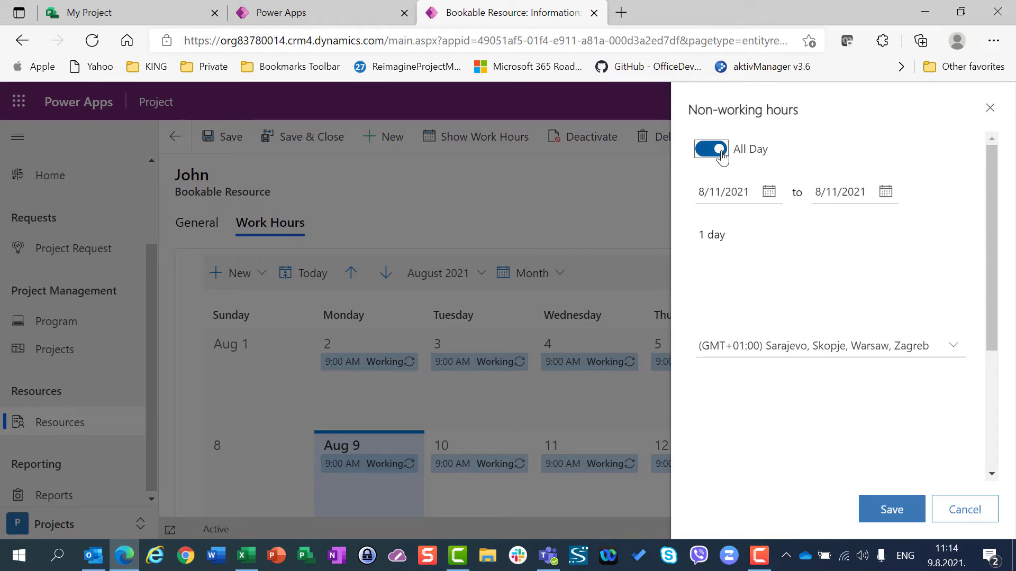
mouse_move(783, 305)
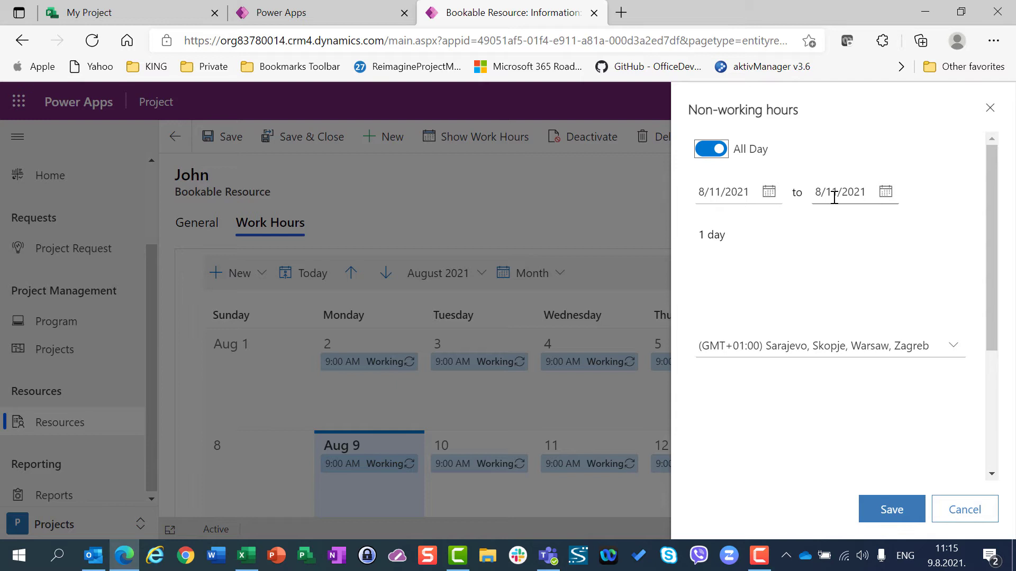
left_click(891, 509)
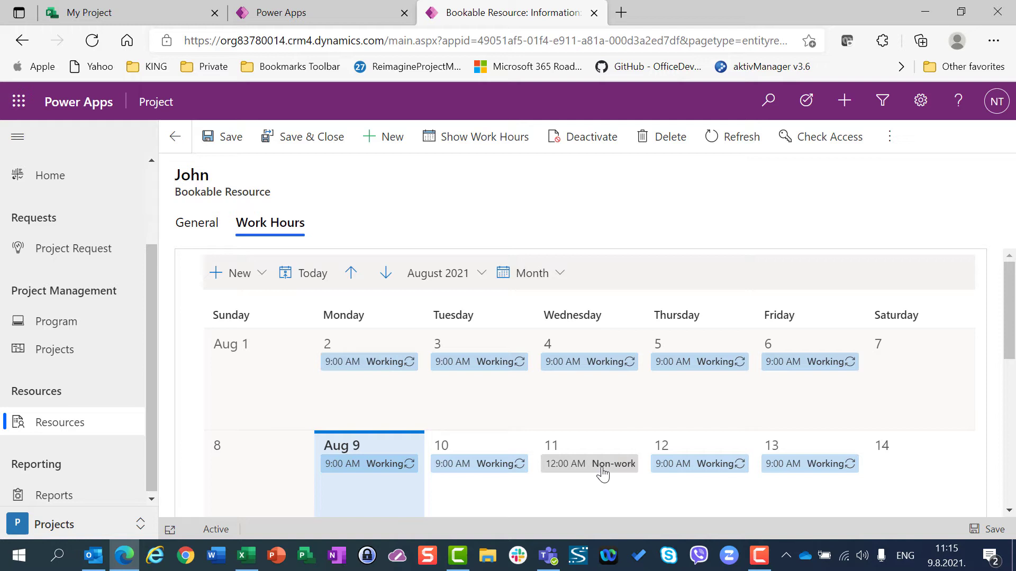
mouse_move(302, 137)
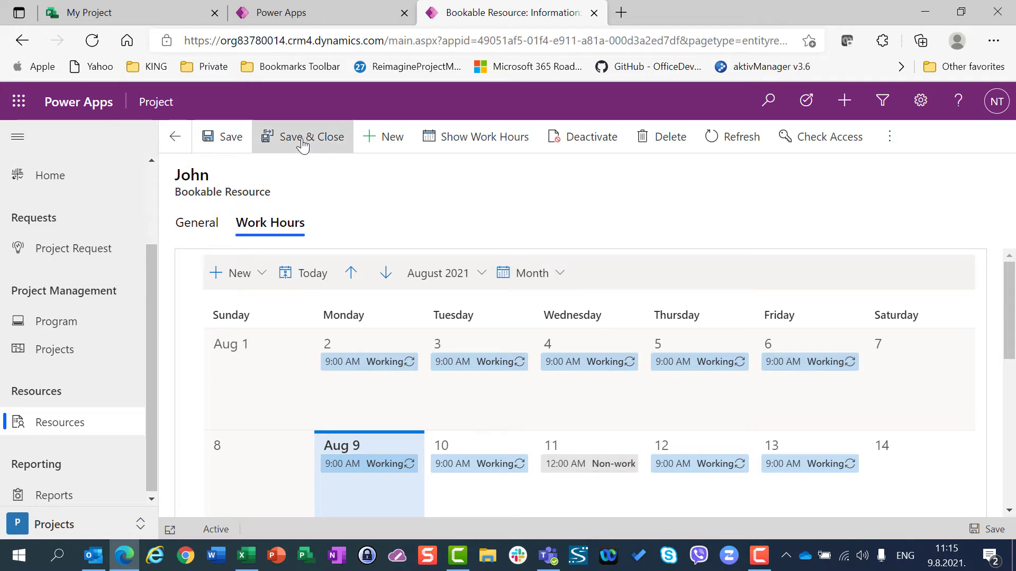
Step: Save and close John's record, then return to My Project's task grid view
left_click(303, 137)
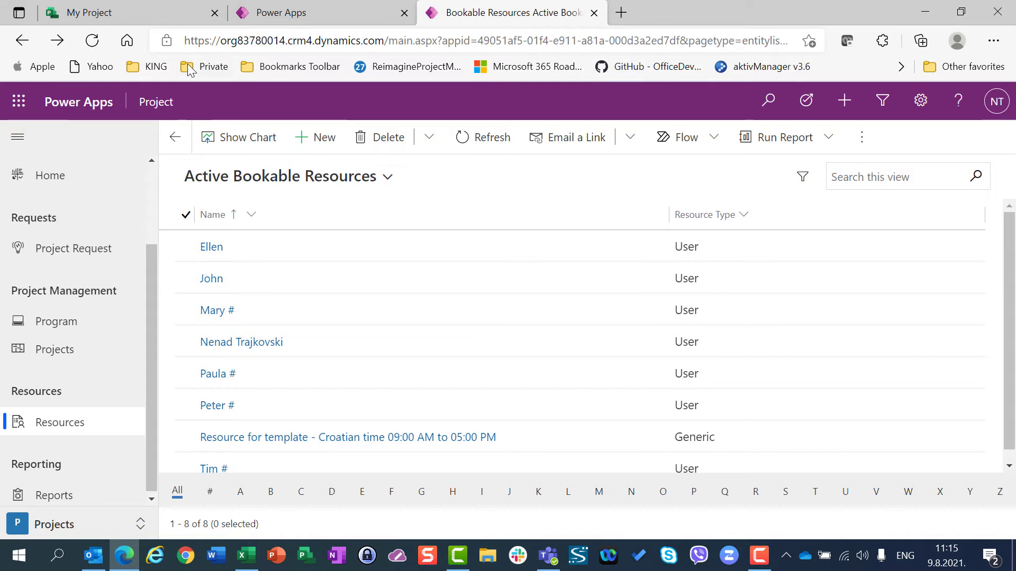
left_click(103, 12)
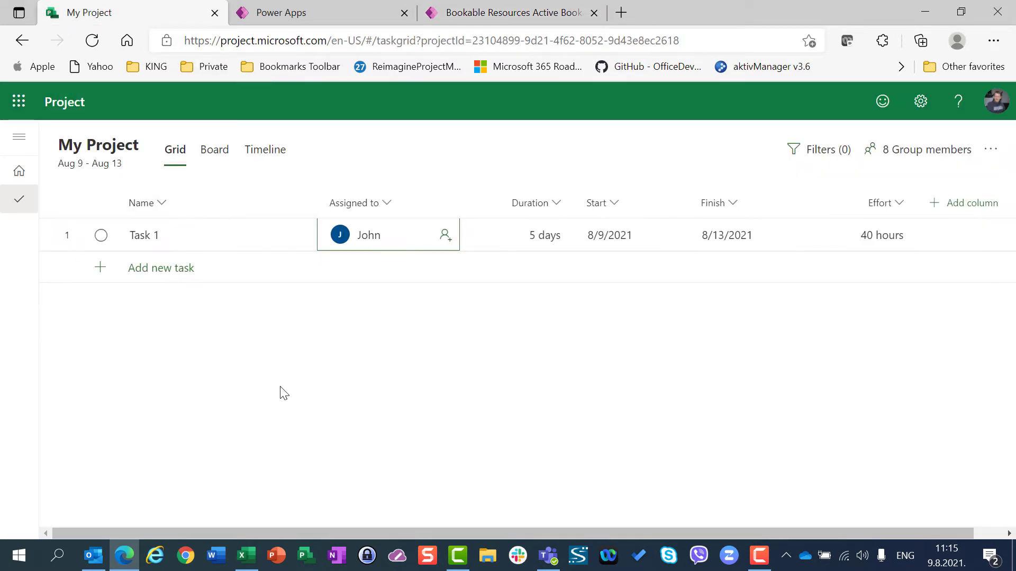
mouse_move(317, 473)
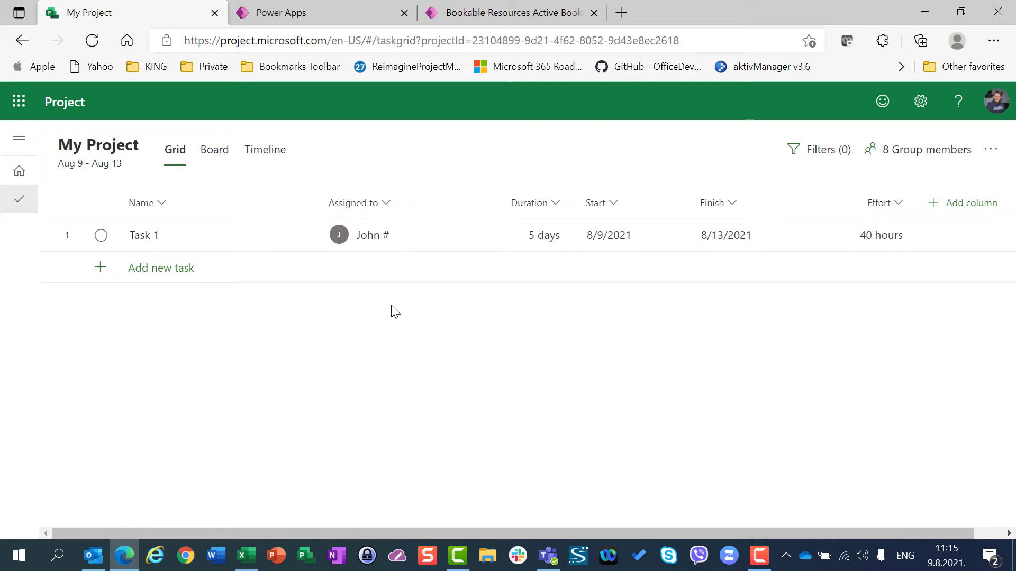
mouse_move(684, 336)
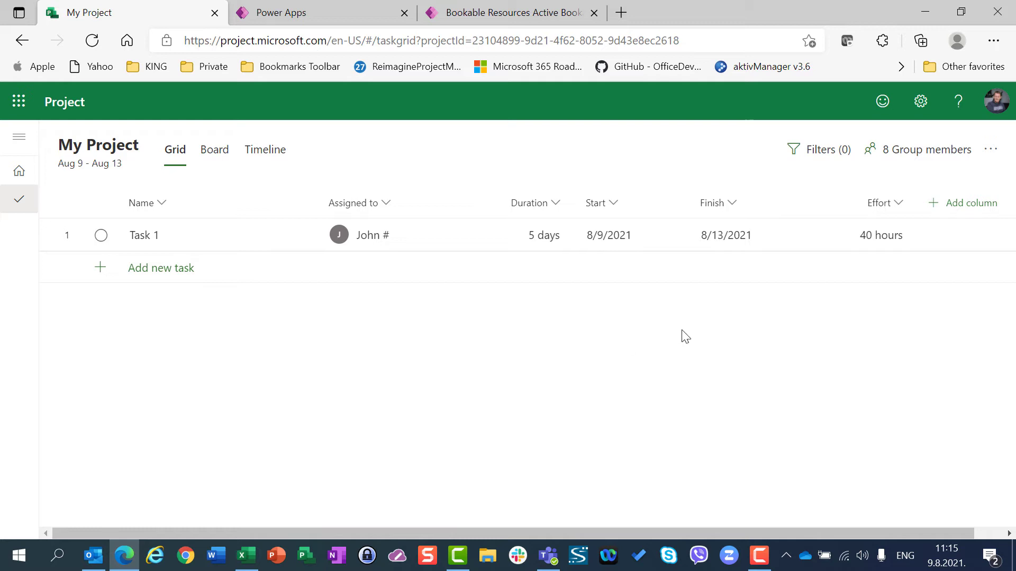
mouse_move(884, 269)
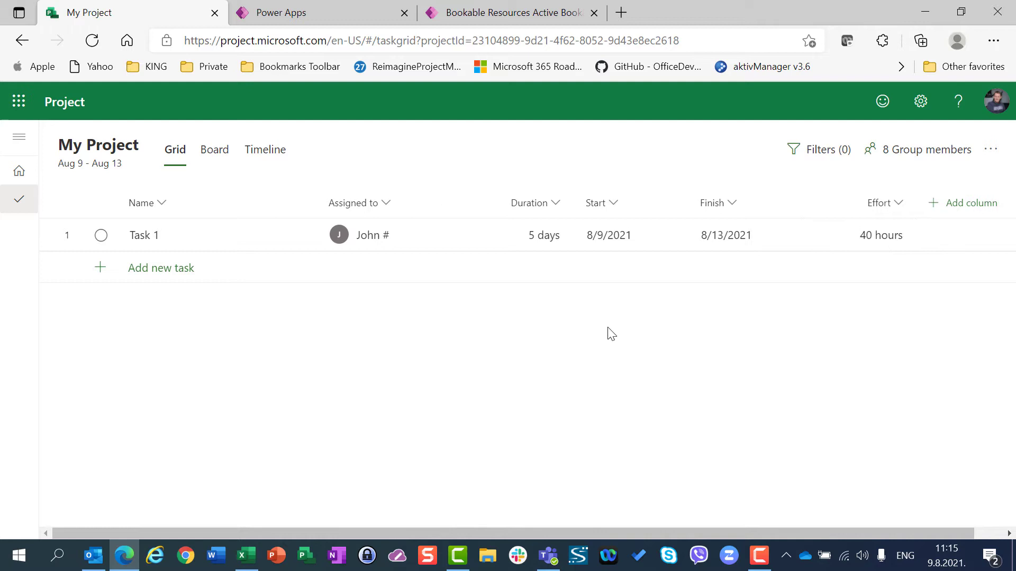
left_click(264, 149)
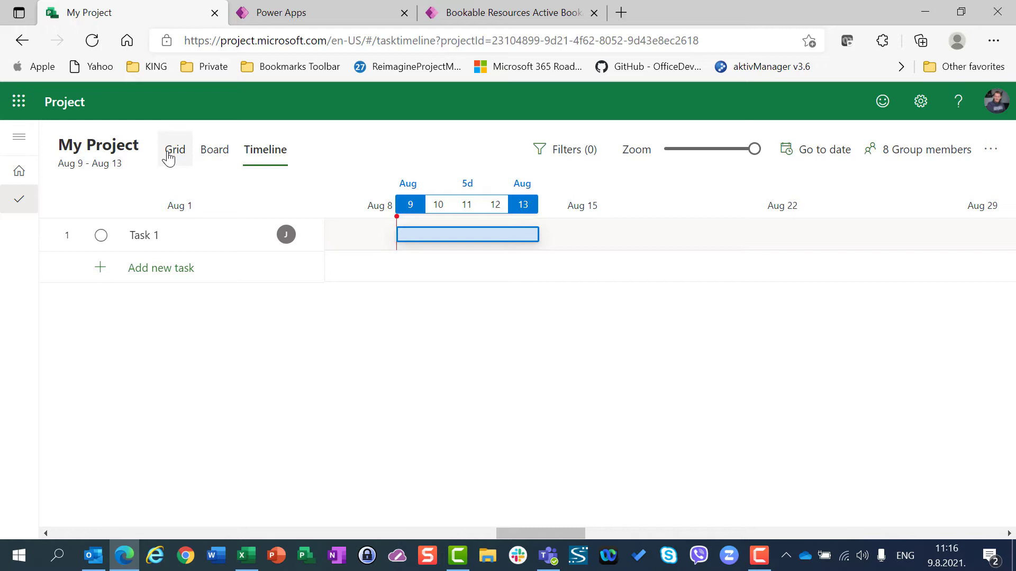
left_click(174, 149)
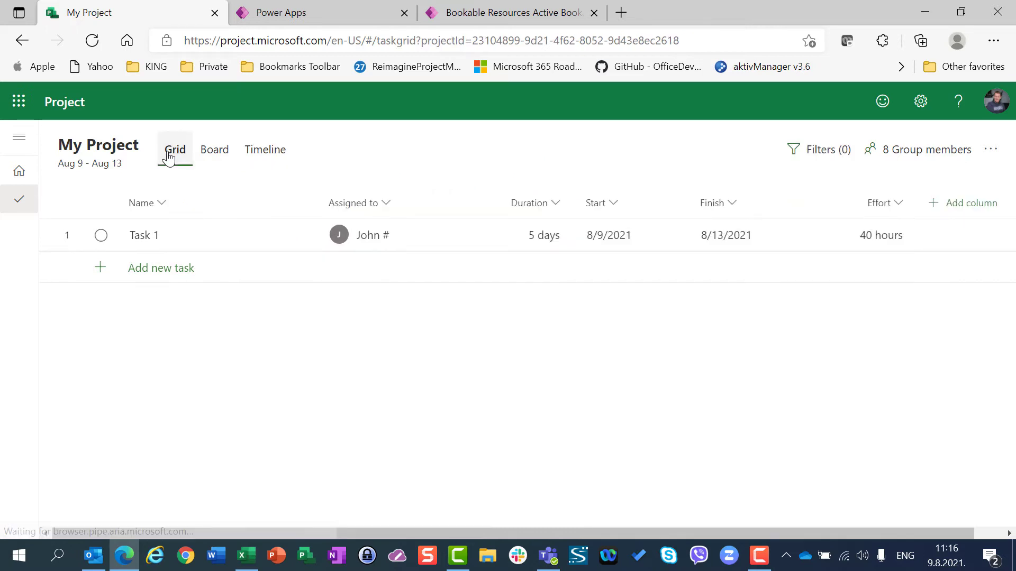
left_click(174, 149)
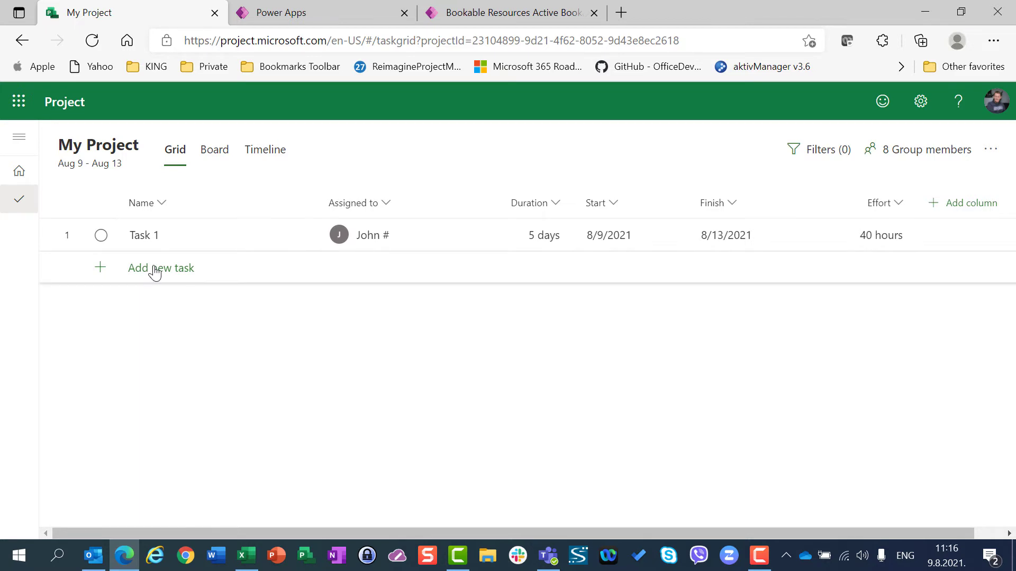
Step: Add Task 2 and assign it to John, giving 5 days and 32 hours effort
left_click(160, 268)
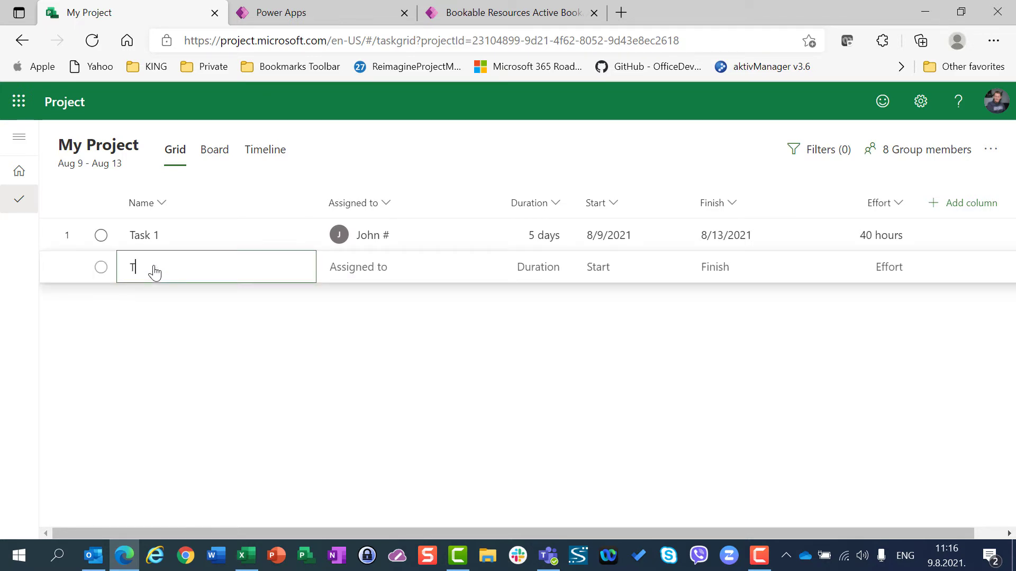
type("Task 2")
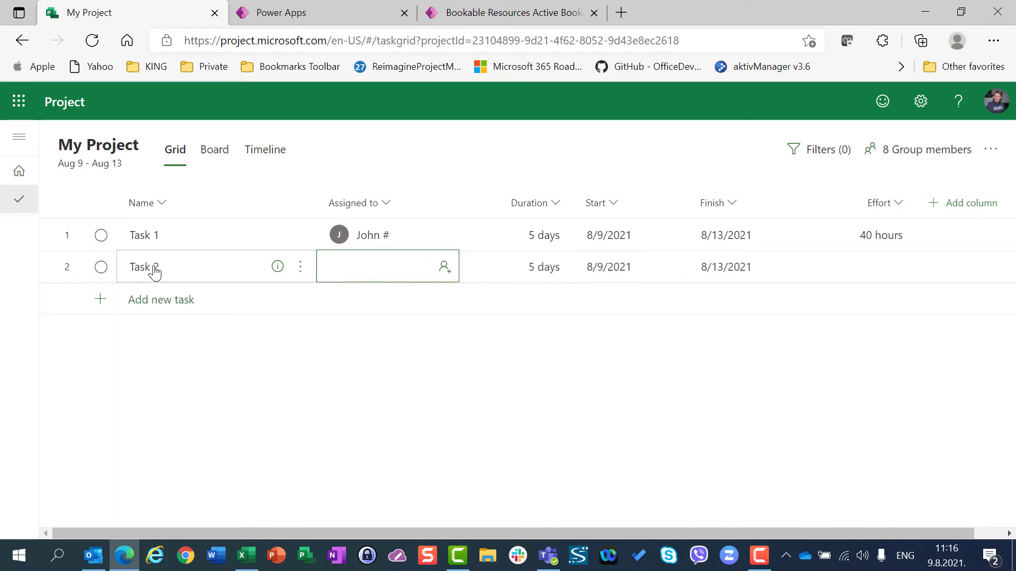
type("Joh")
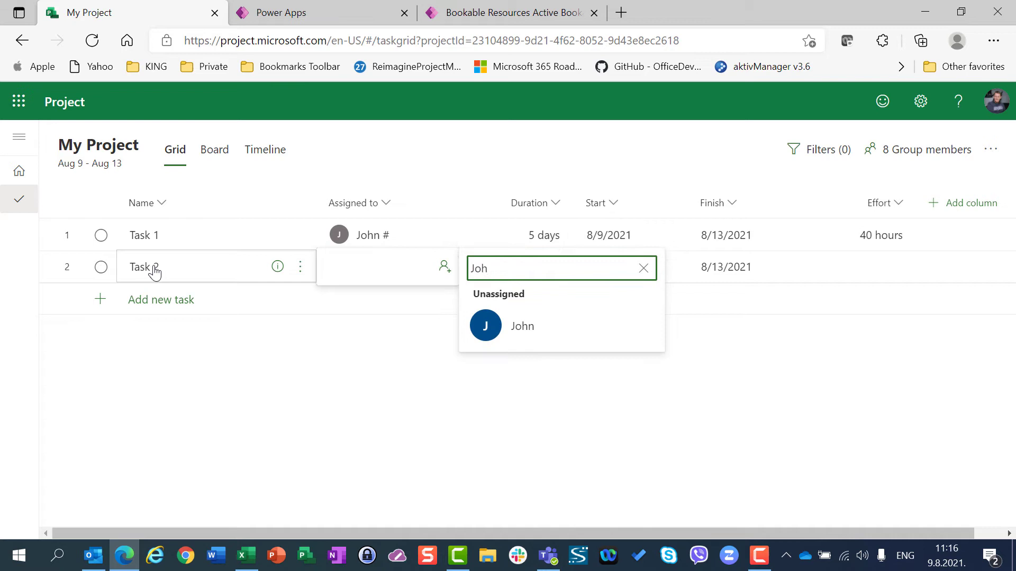
left_click(522, 326)
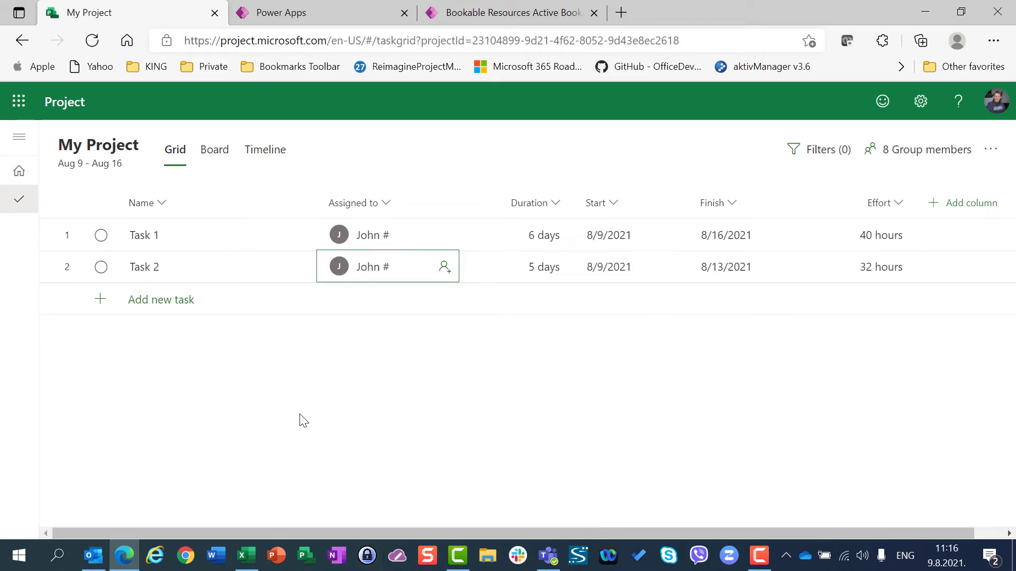
mouse_move(881, 266)
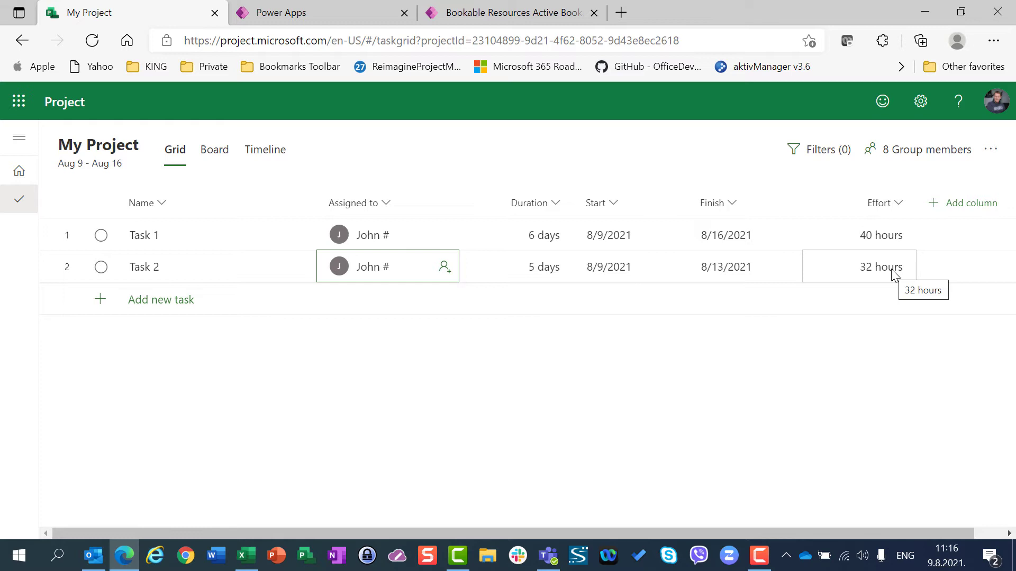
mouse_move(729, 343)
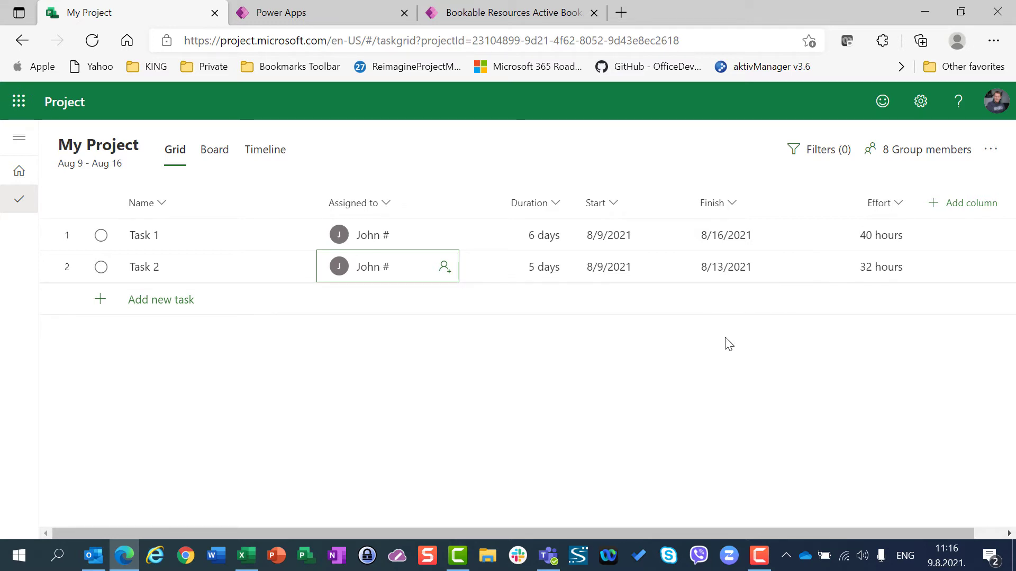
left_click(881, 267)
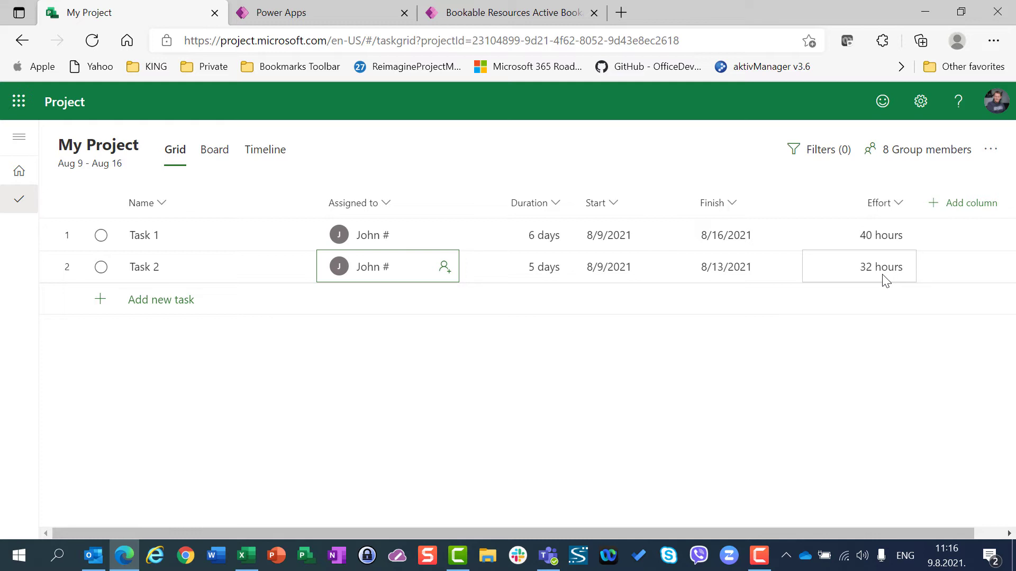
mouse_move(391, 412)
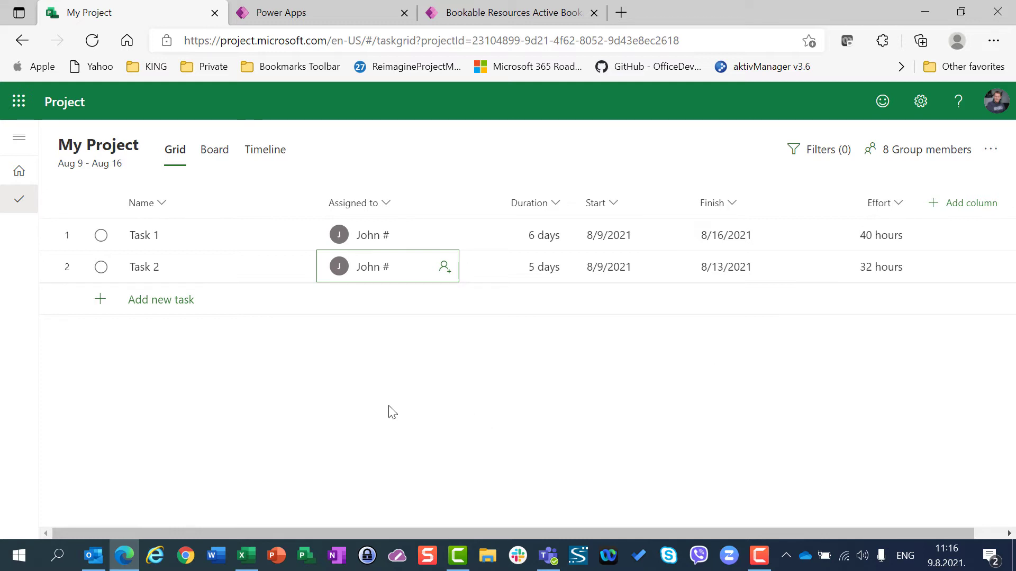
mouse_move(372, 240)
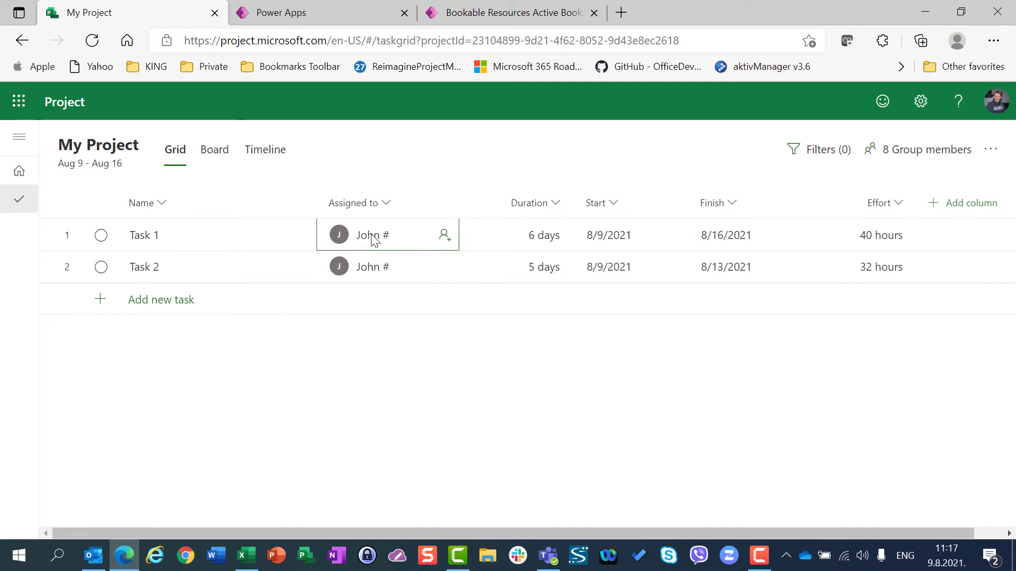
Step: Unassign Task 1, set its duration to 5 days, then reassign the resource
left_click(373, 234)
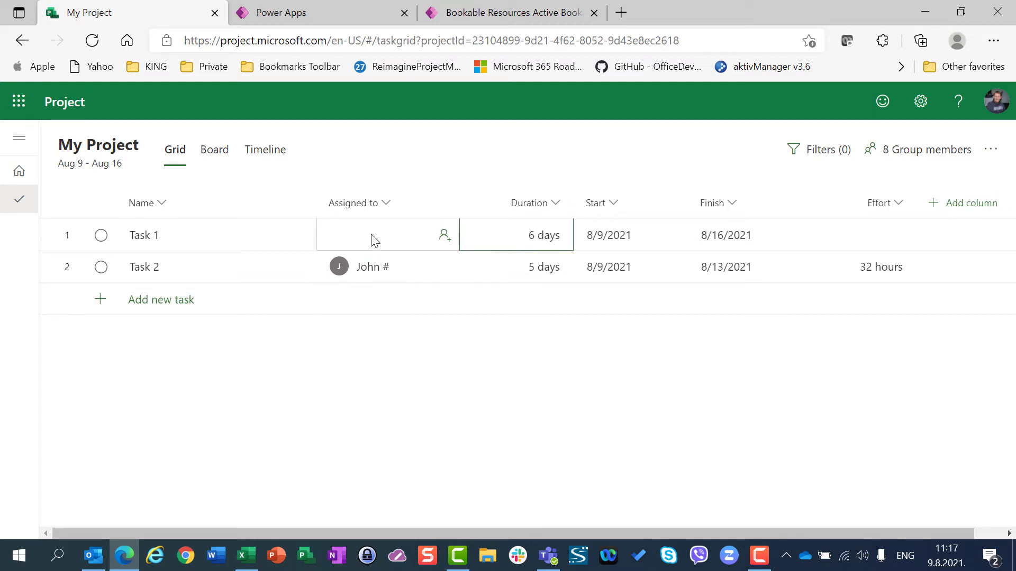
left_click(515, 235)
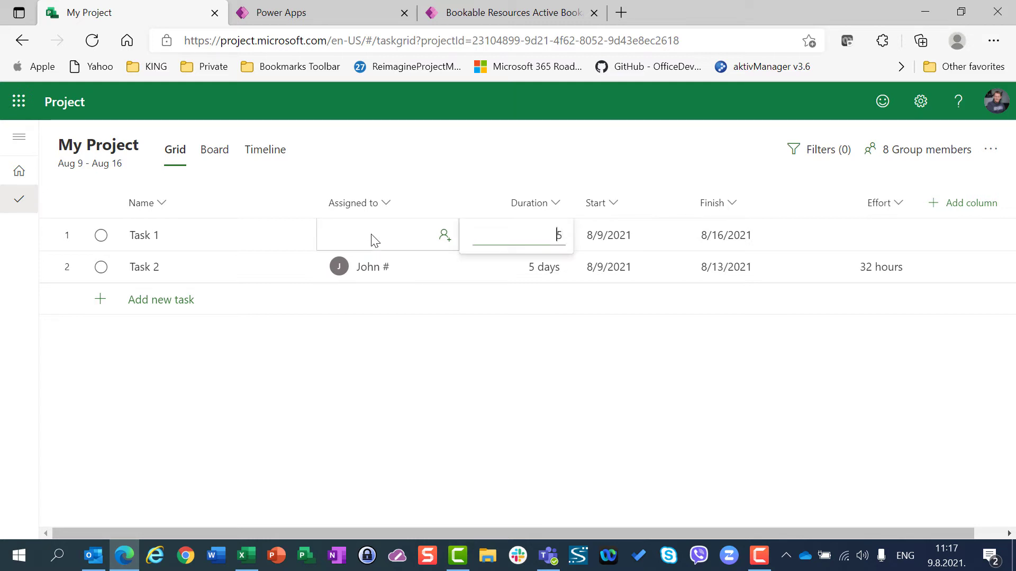
key("Enter")
type("jo")
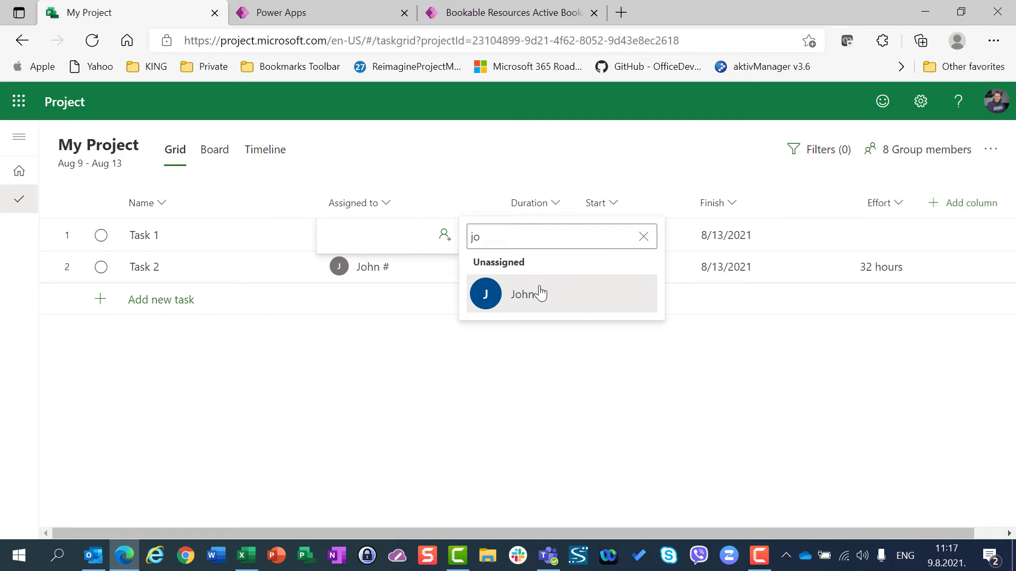
left_click(525, 294)
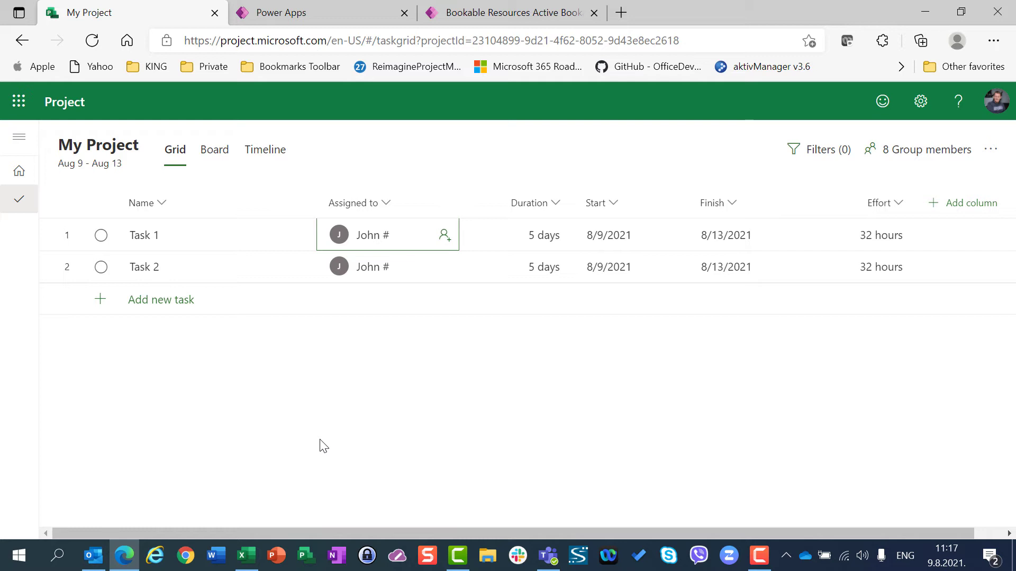
mouse_move(300, 439)
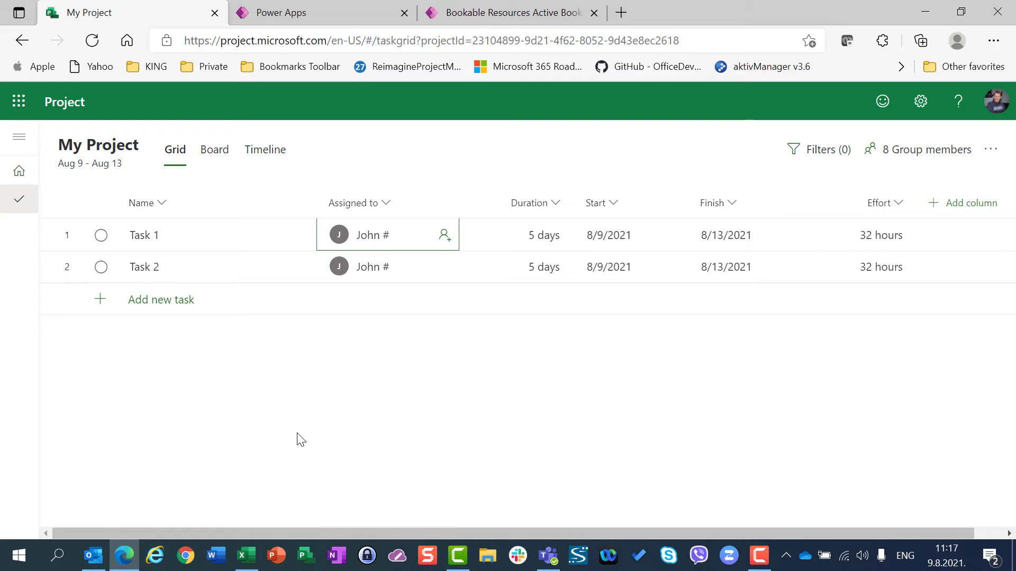
mouse_move(470, 262)
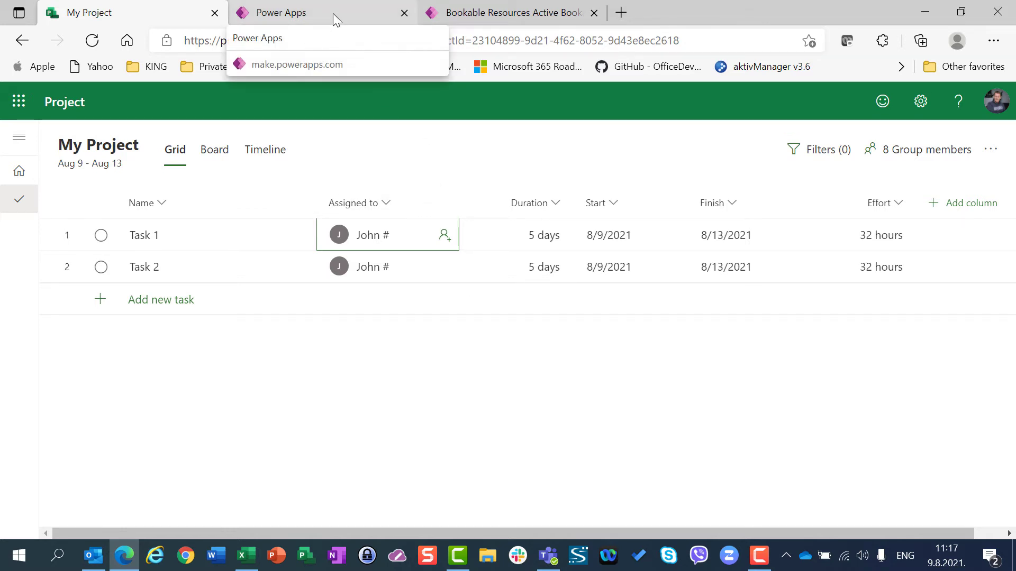
left_click(511, 13)
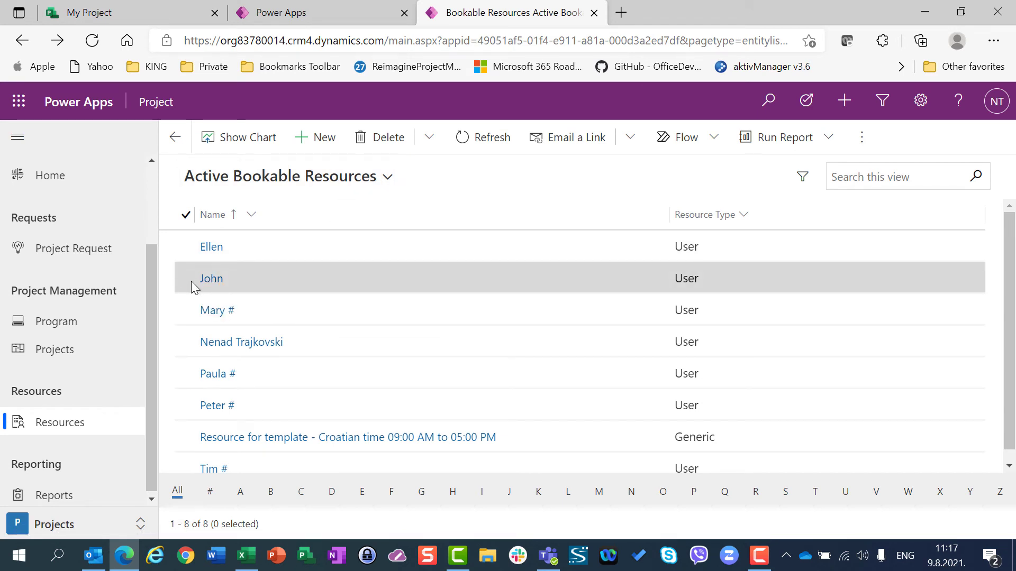
left_click(186, 278)
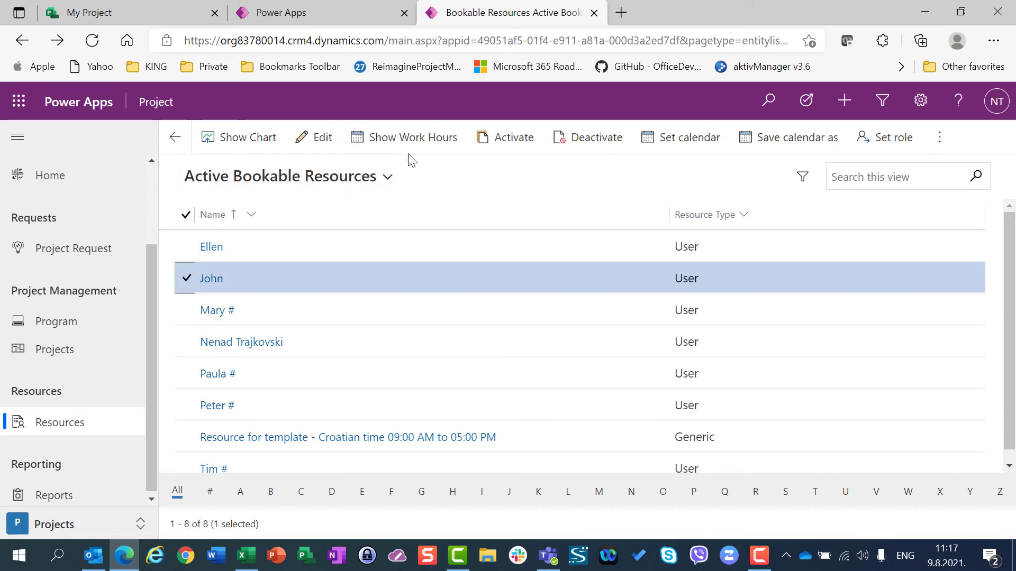
left_click(211, 279)
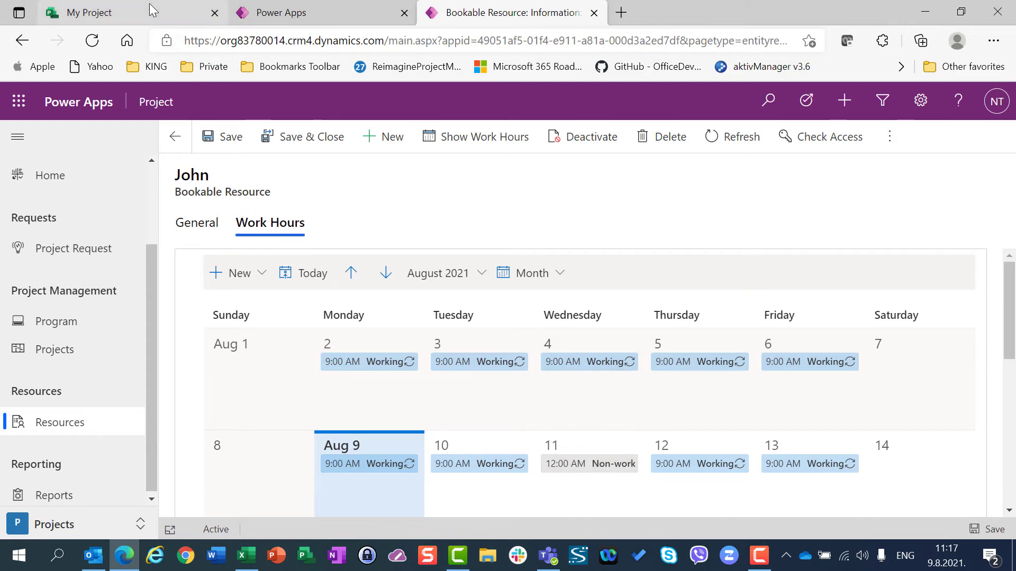
left_click(84, 12)
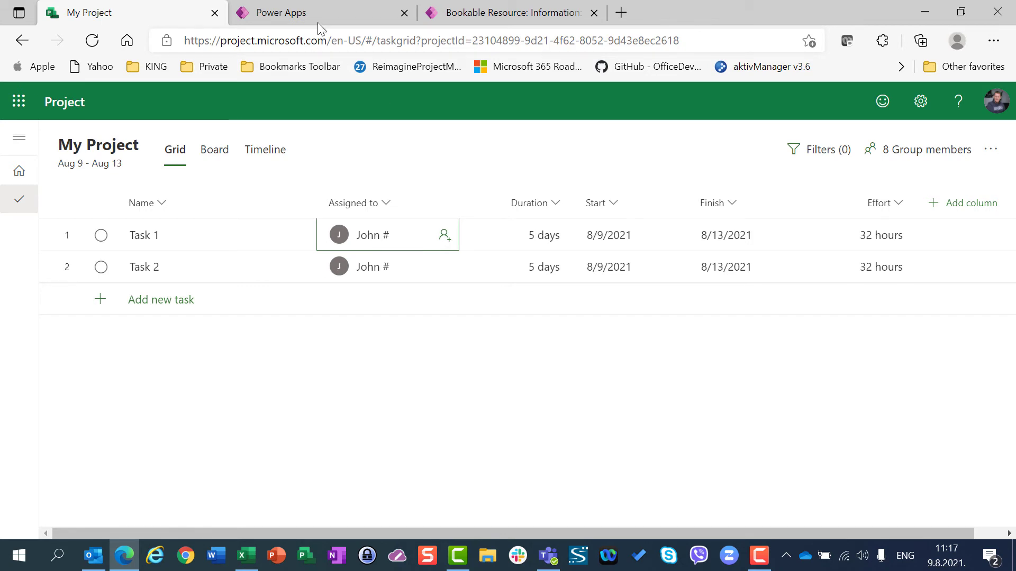
left_click(280, 13)
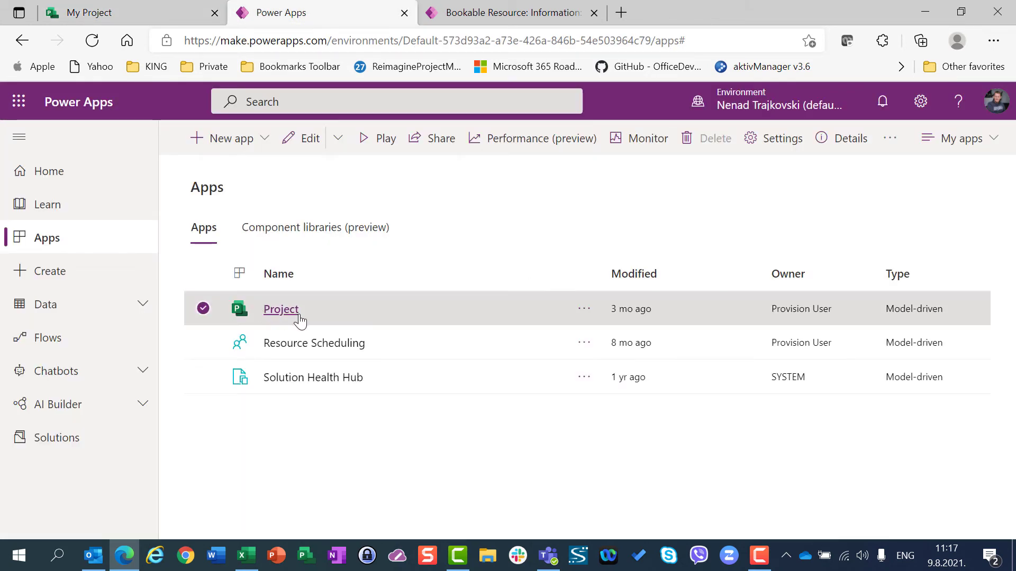
mouse_move(110, 453)
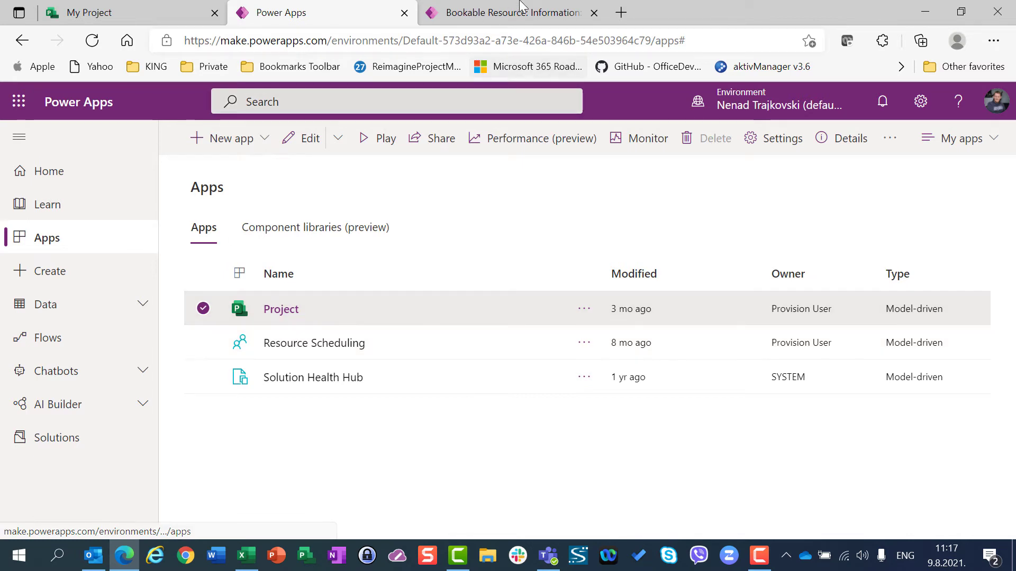
left_click(512, 12)
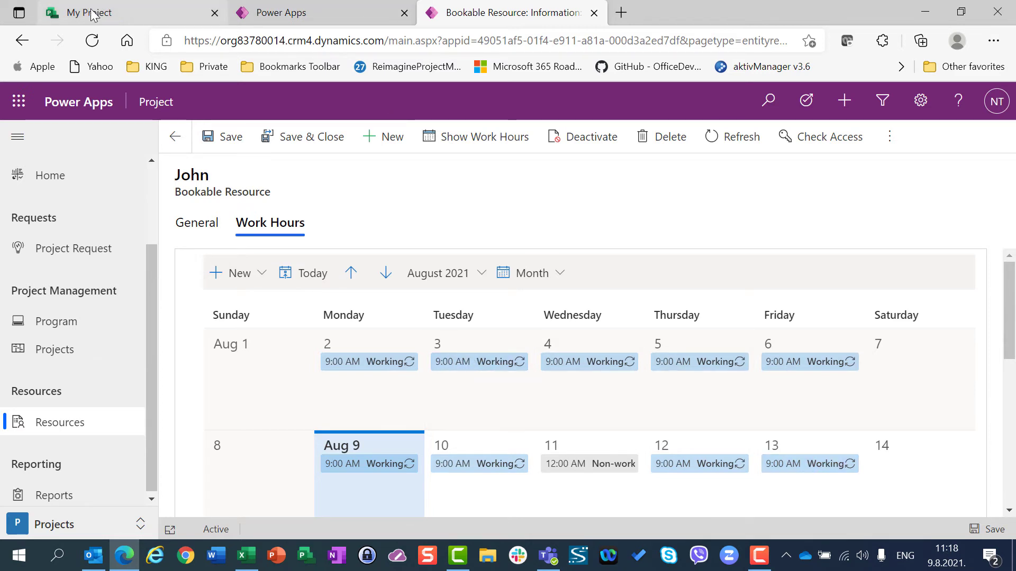
left_click(97, 13)
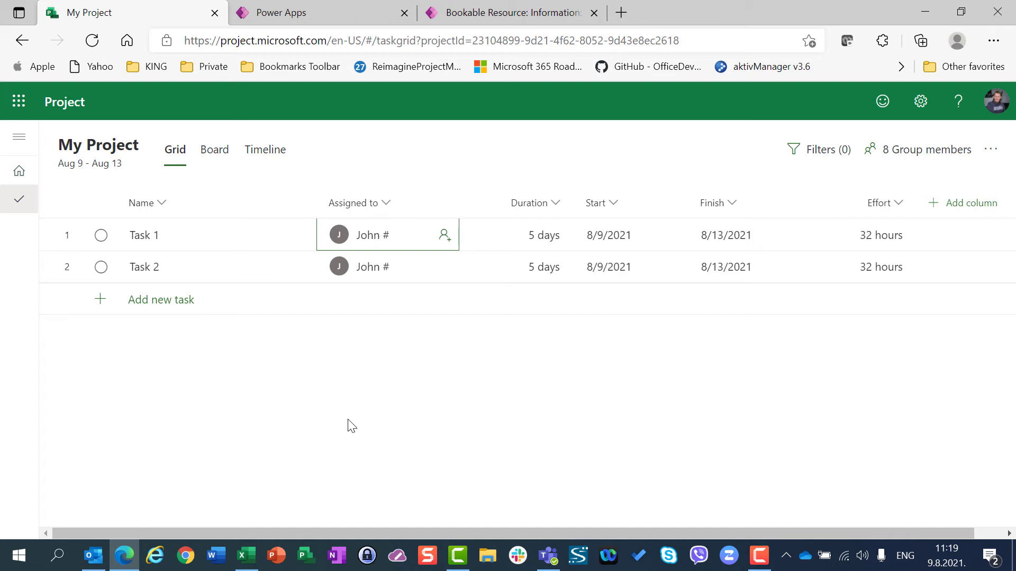
mouse_move(363, 408)
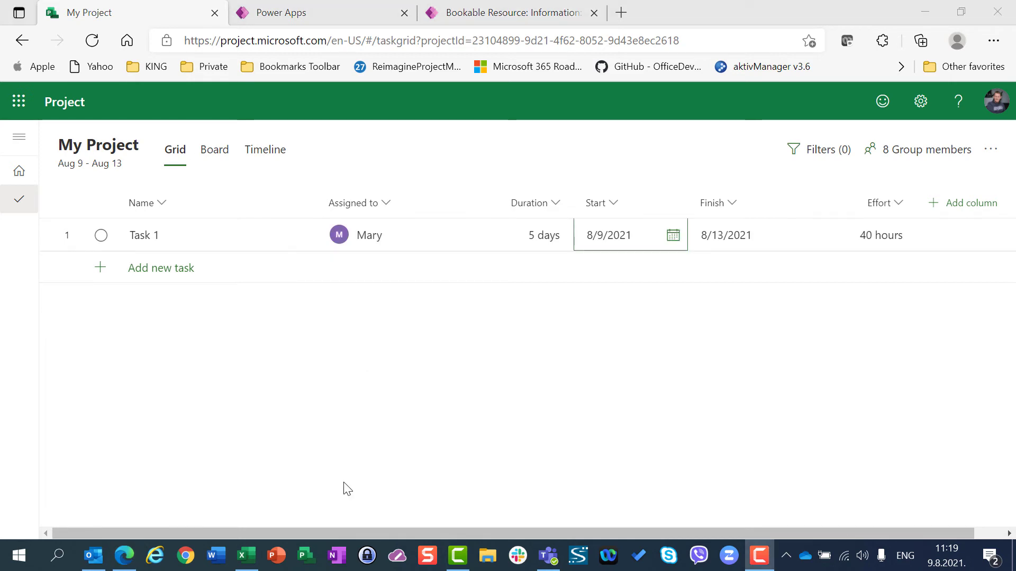
mouse_move(268, 365)
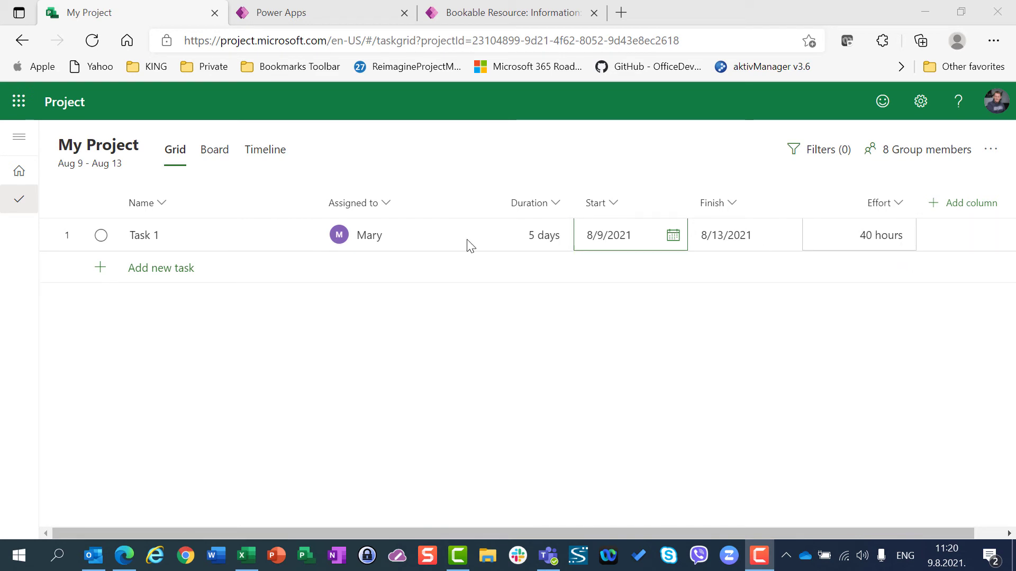
mouse_move(349, 245)
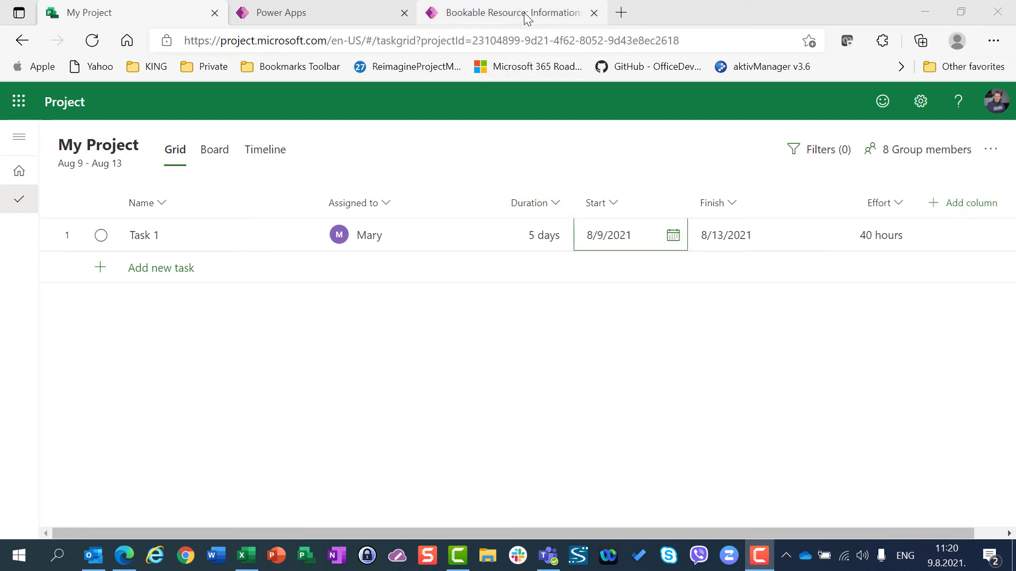
Step: From the Bookable Resource tab, go back to active resources and open Mary's record
left_click(508, 12)
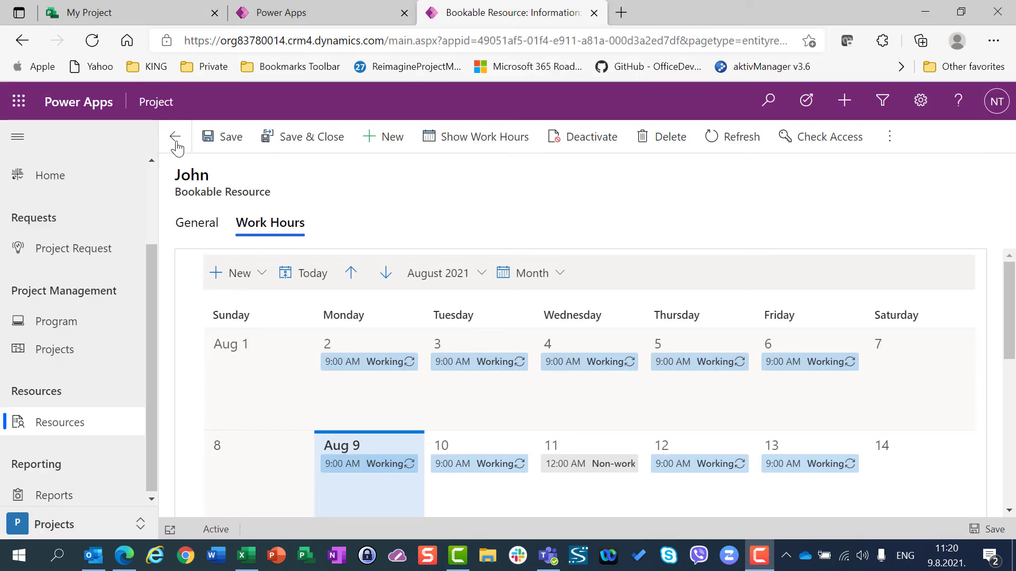
left_click(176, 136)
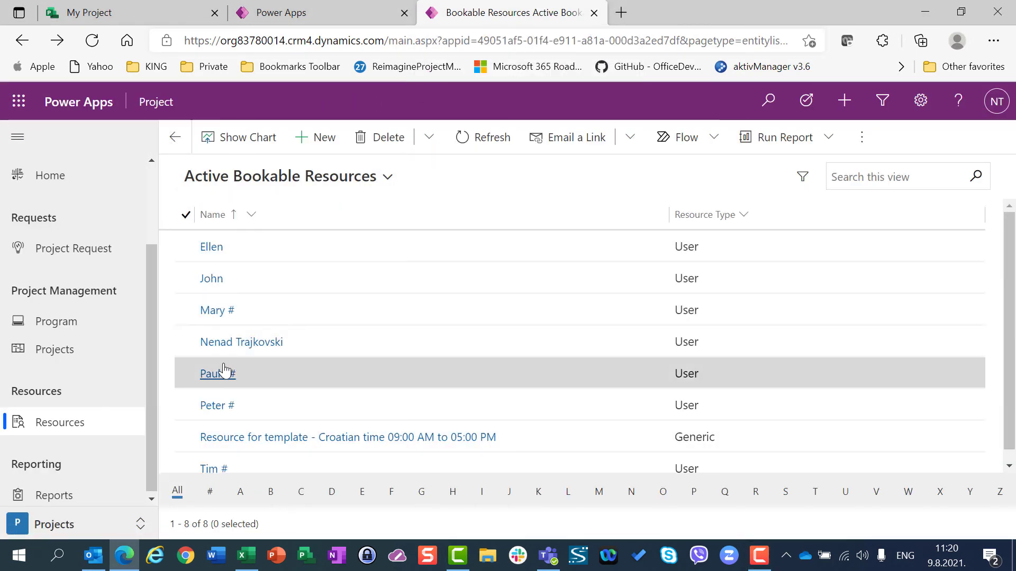
left_click(185, 309)
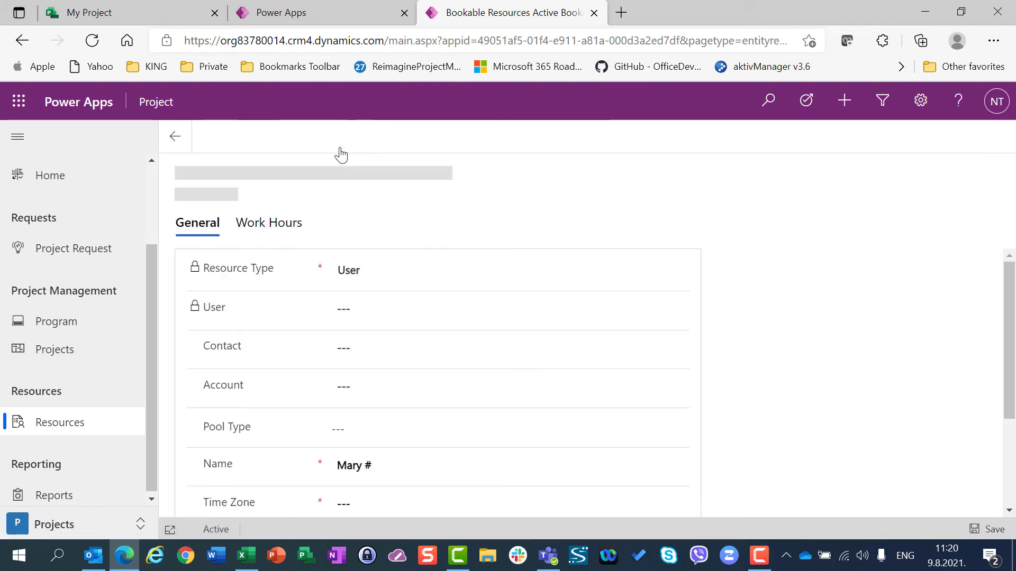
Step: Add an all-day non-working entry on Wednesday, August 11 to Mary's work hours, then save
left_click(269, 222)
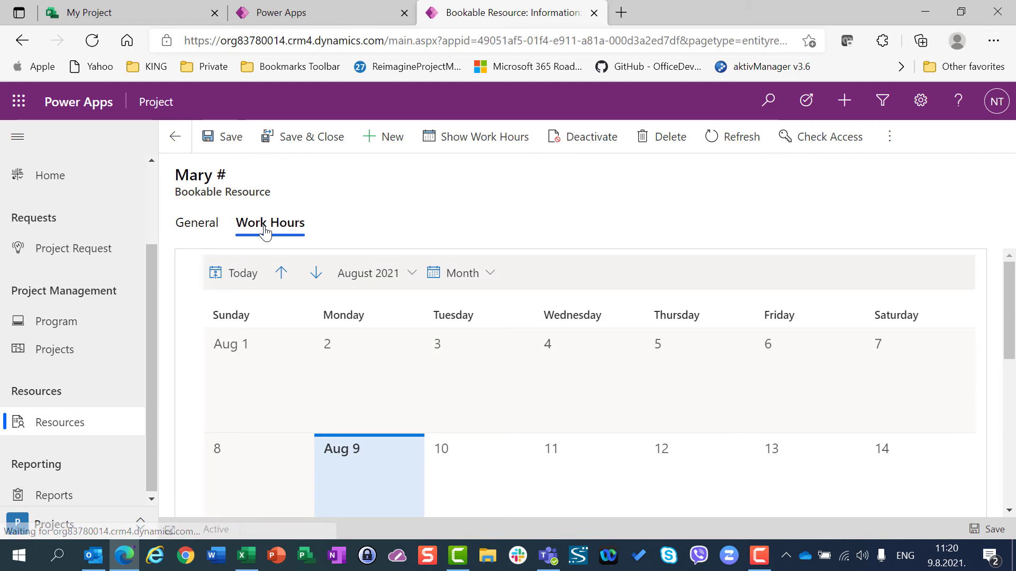
left_click(239, 273)
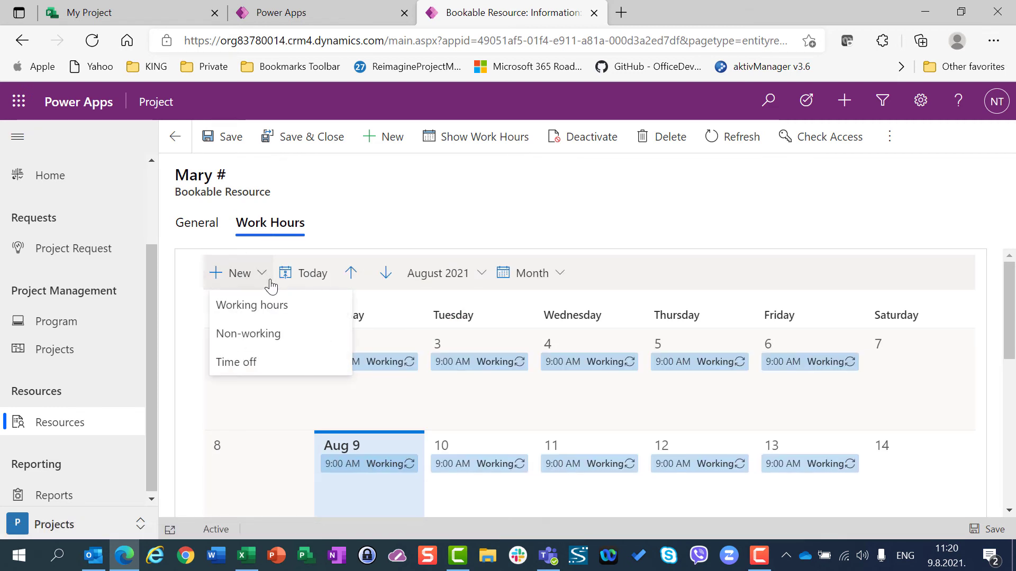
mouse_move(268, 334)
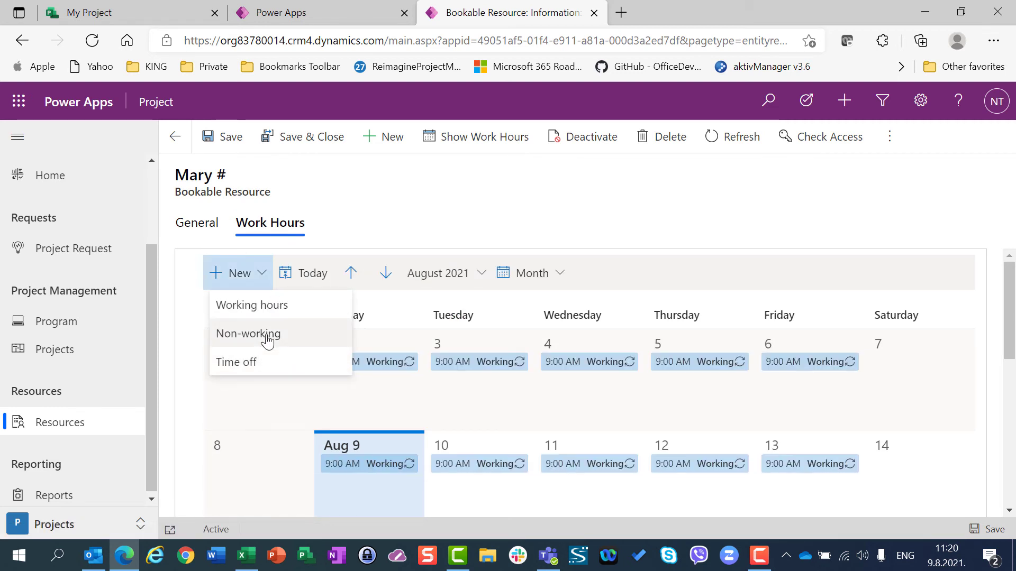
mouse_move(264, 372)
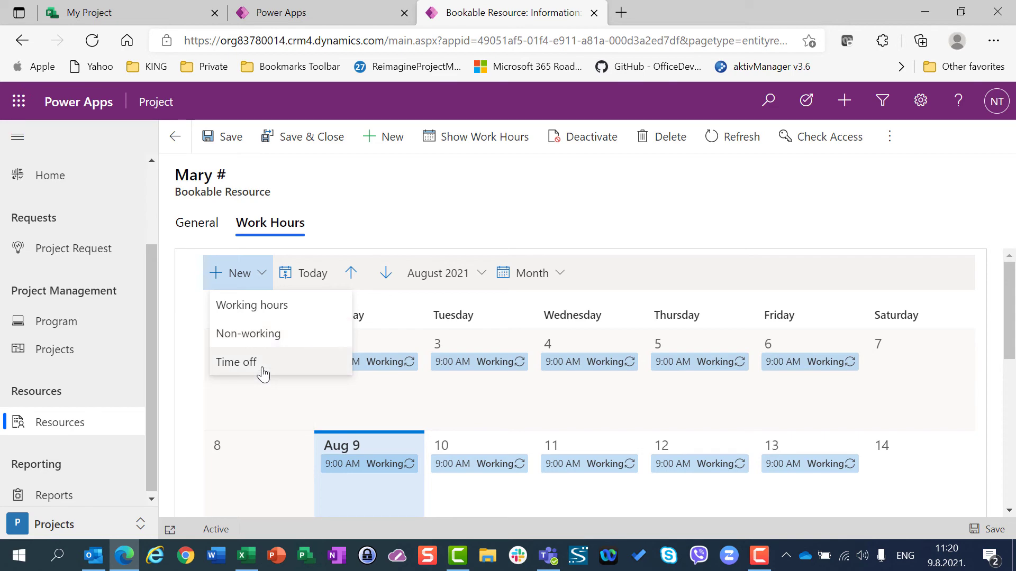
left_click(236, 361)
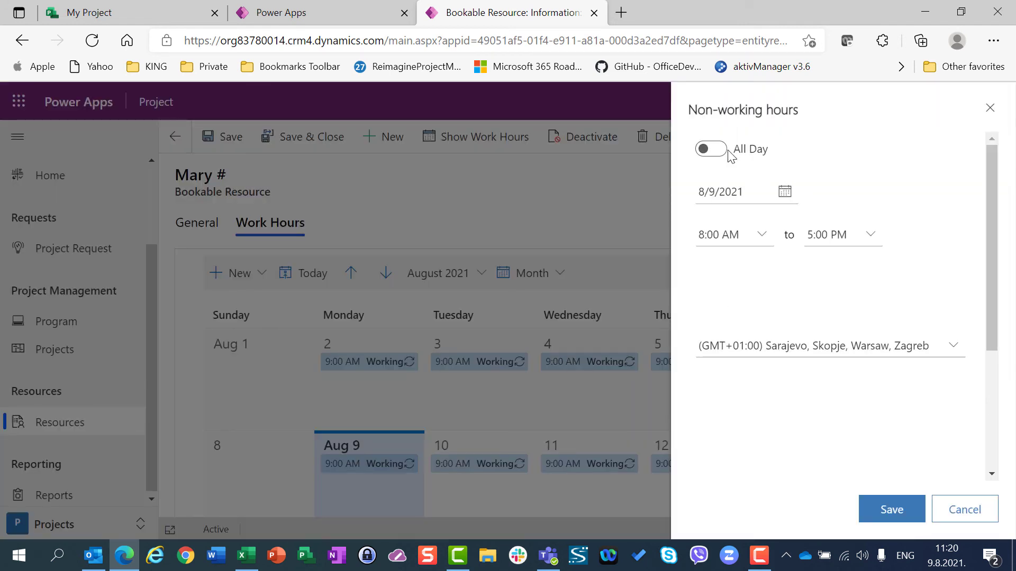
left_click(710, 148)
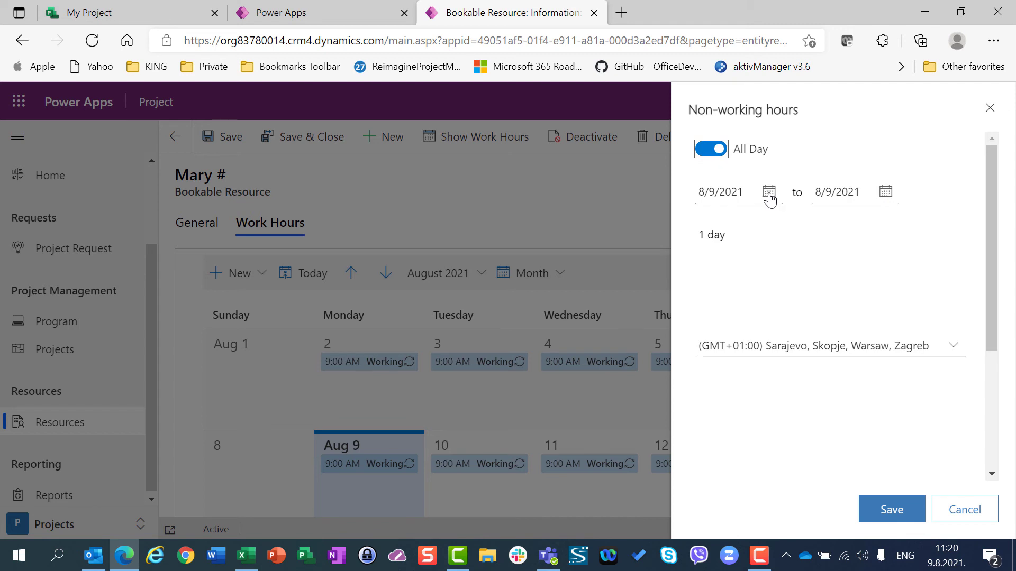
left_click(769, 191)
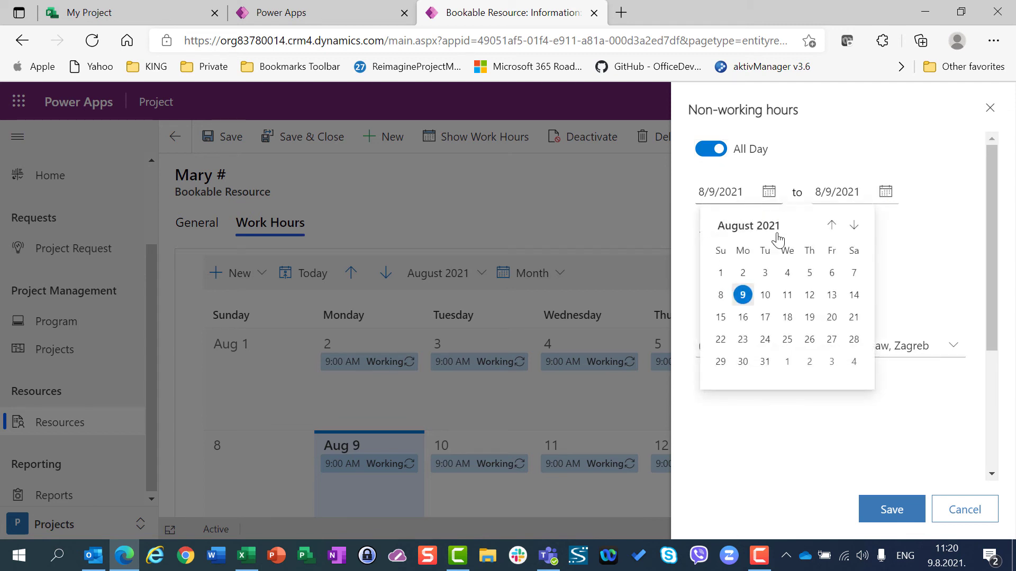
left_click(788, 294)
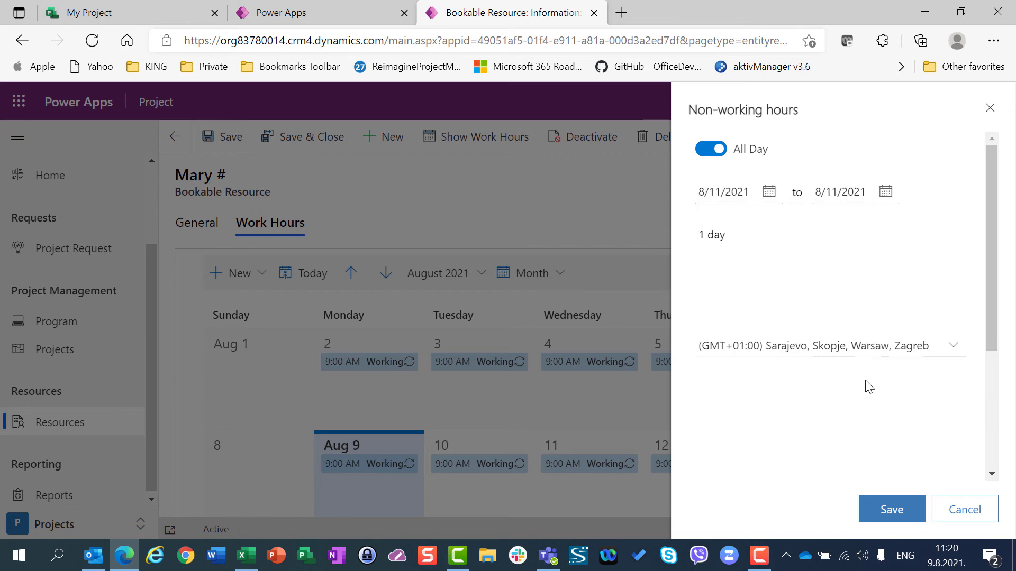
left_click(964, 509)
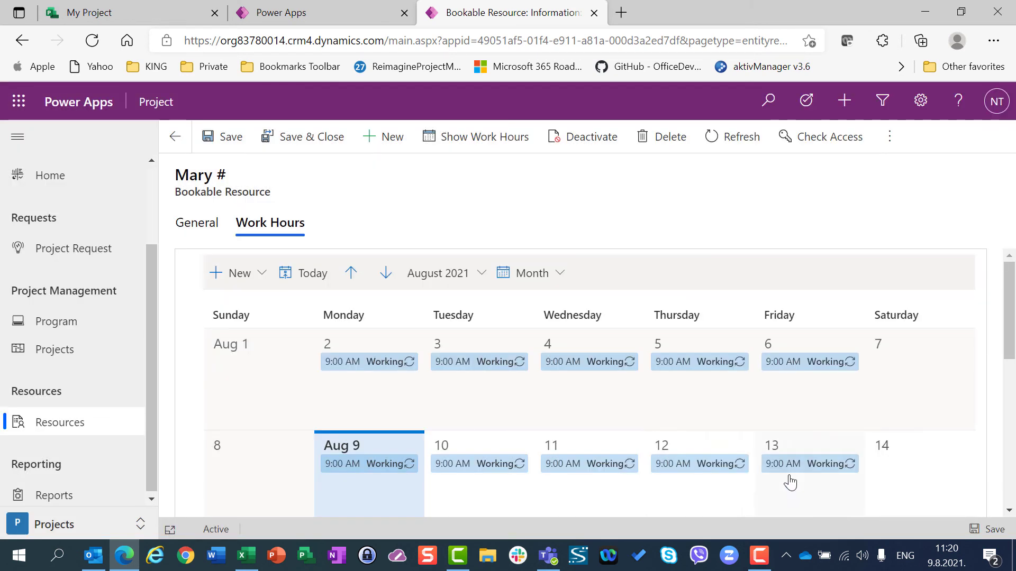
left_click(589, 464)
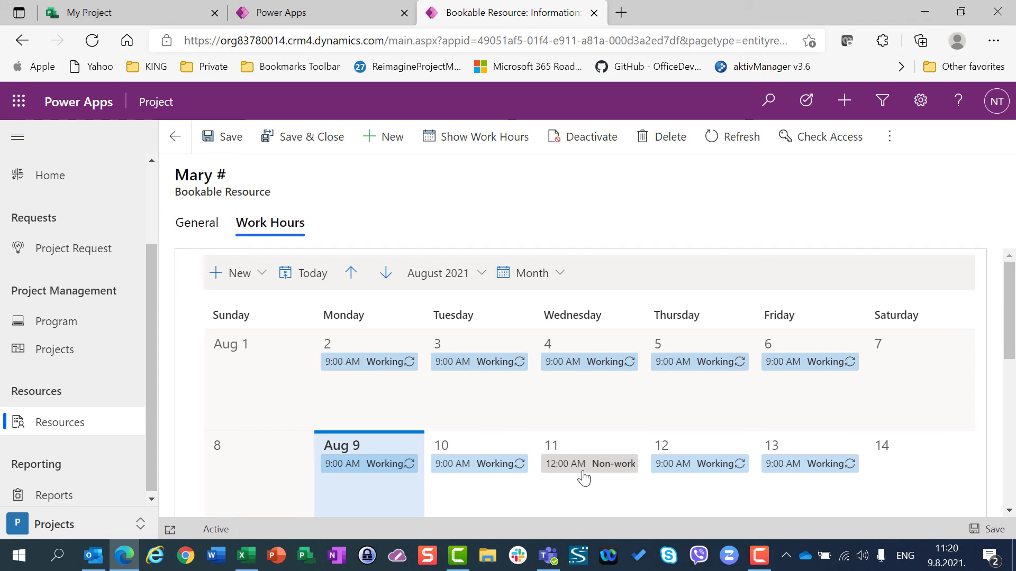
left_click(310, 137)
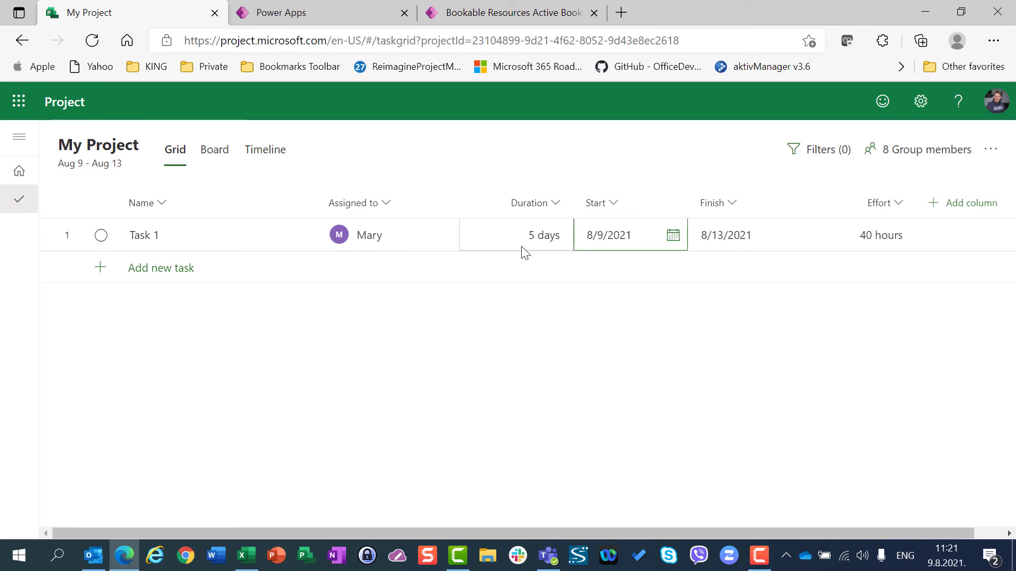
mouse_move(535, 245)
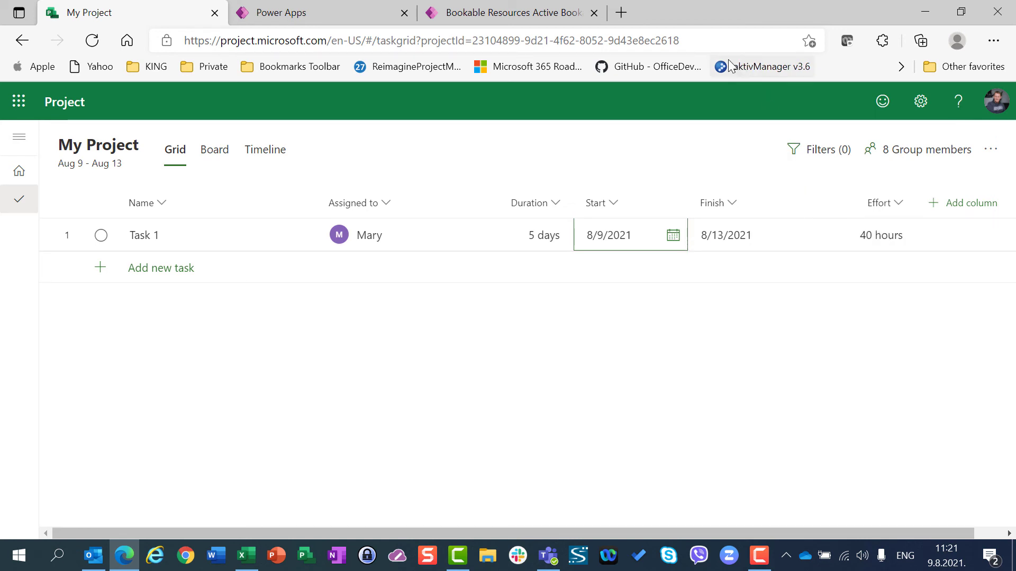
Step: Refresh the My Project page so Task 1 reloads with Mary # assigned
left_click(421, 41)
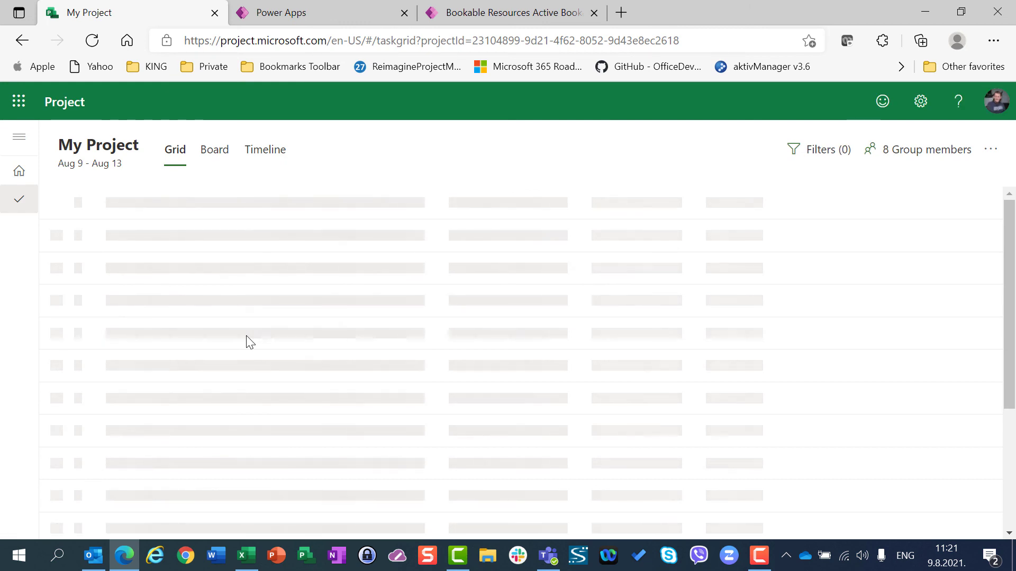
mouse_move(405, 109)
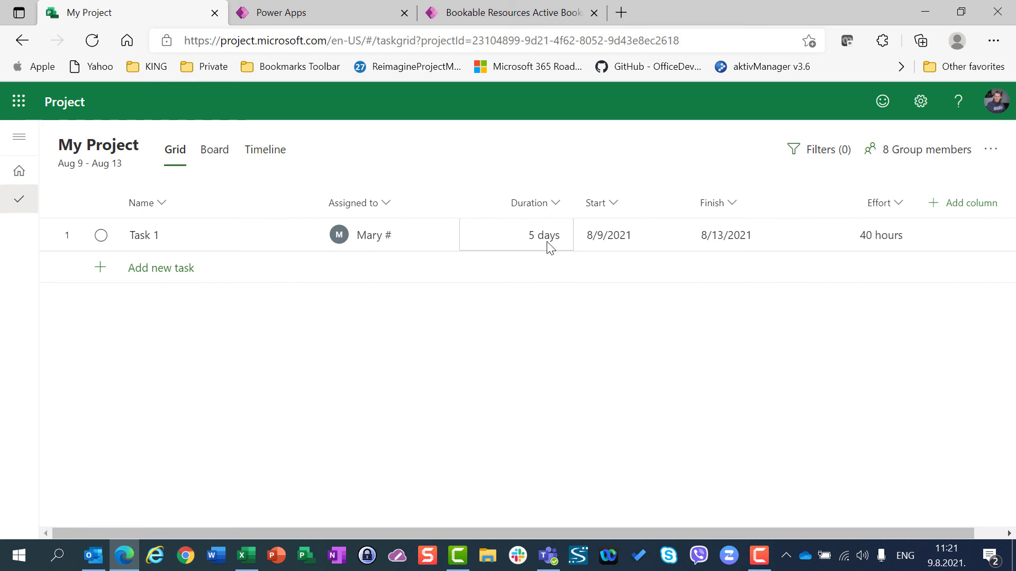
Step: Select Task 1's assignment, then add Task 2 assigned to Mary #
left_click(374, 234)
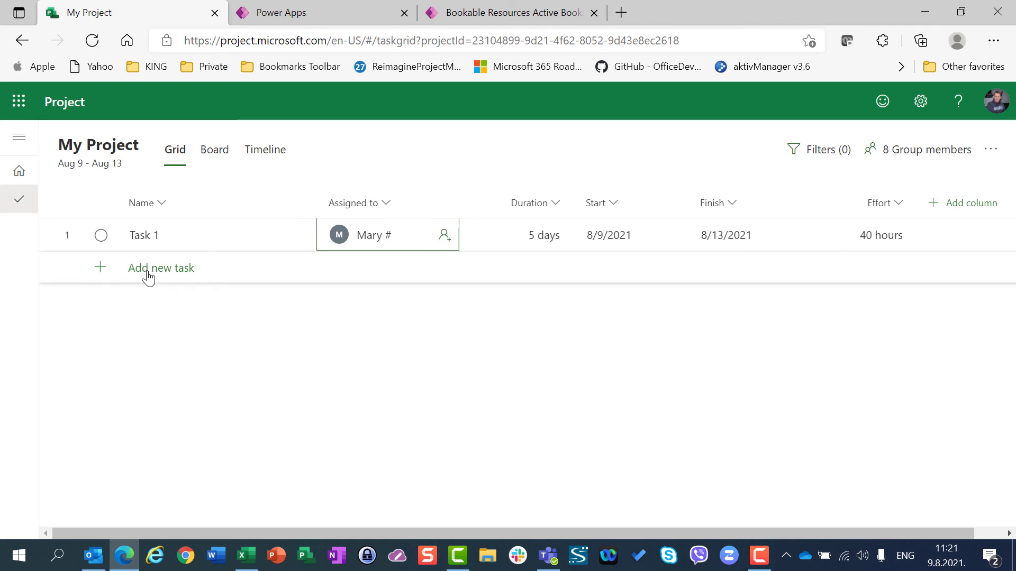
left_click(161, 267)
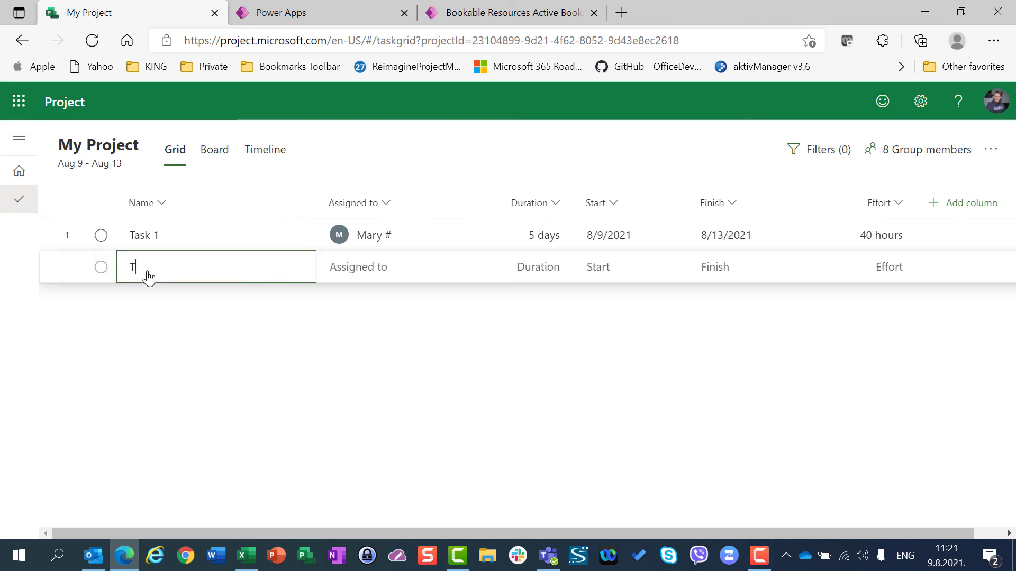
type("Task 2")
type("Mary")
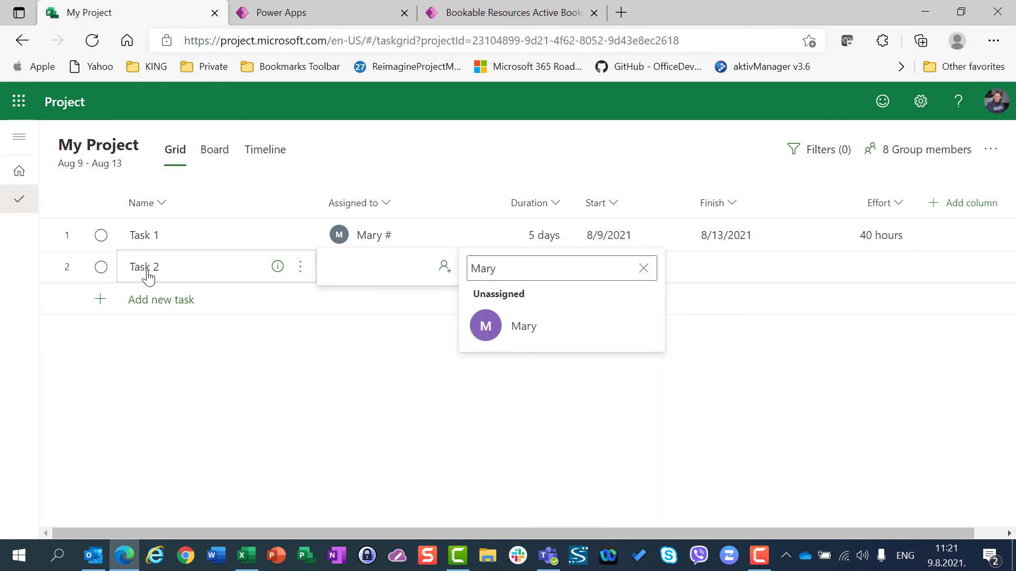
left_click(524, 325)
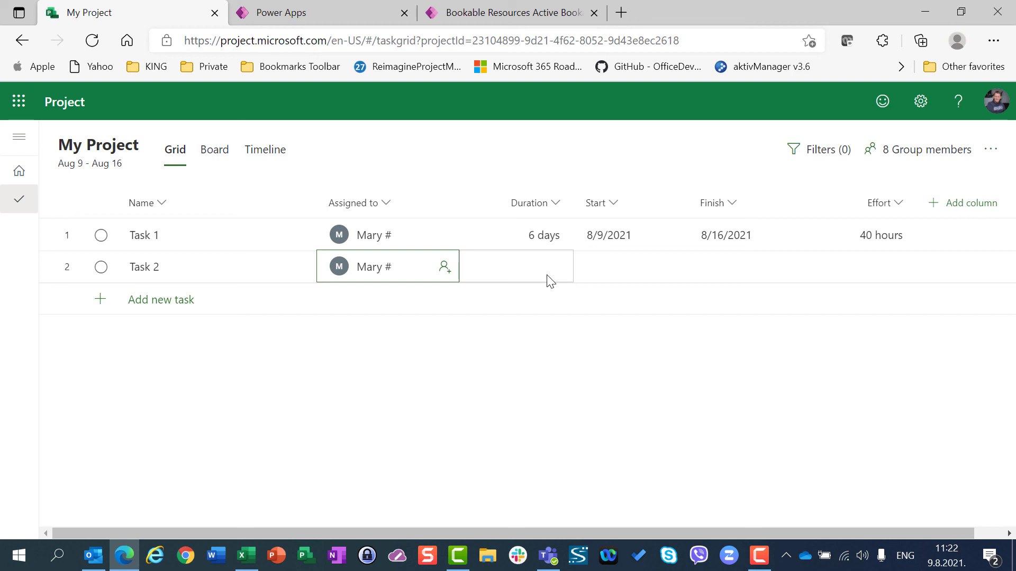
mouse_move(555, 239)
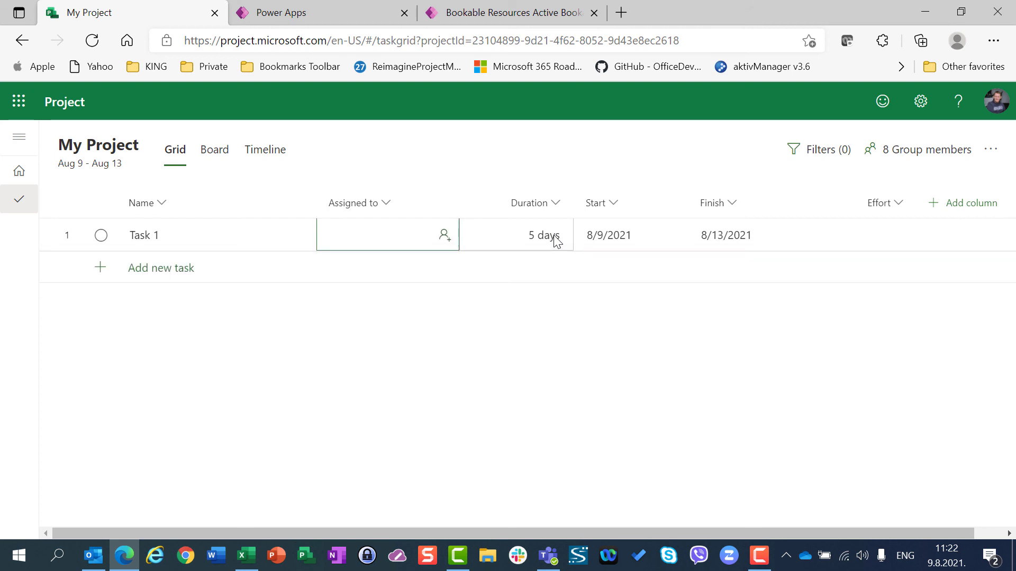
Step: Assign Mary # to Task 1 by searching 'mary'
type("mary")
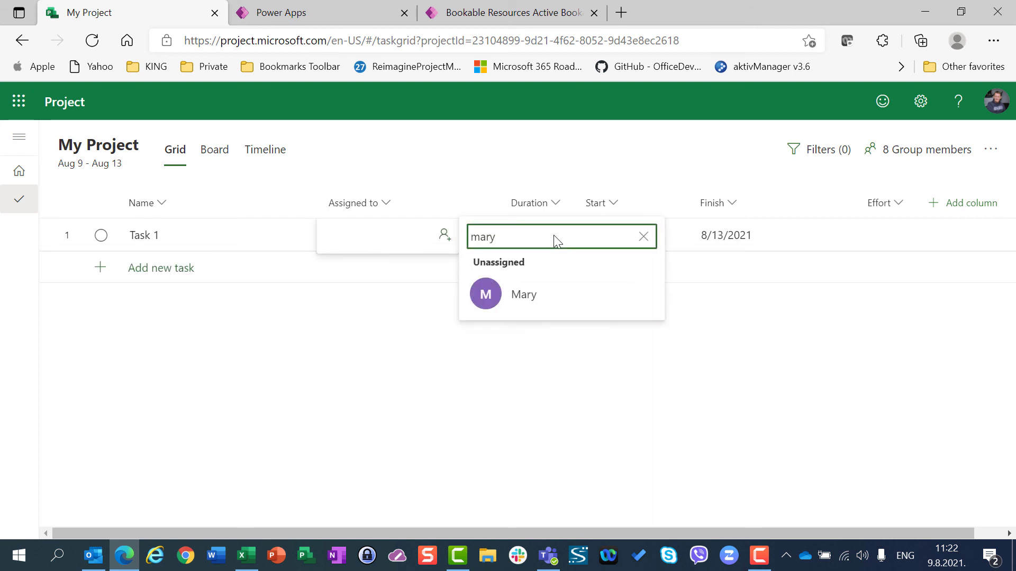
left_click(523, 294)
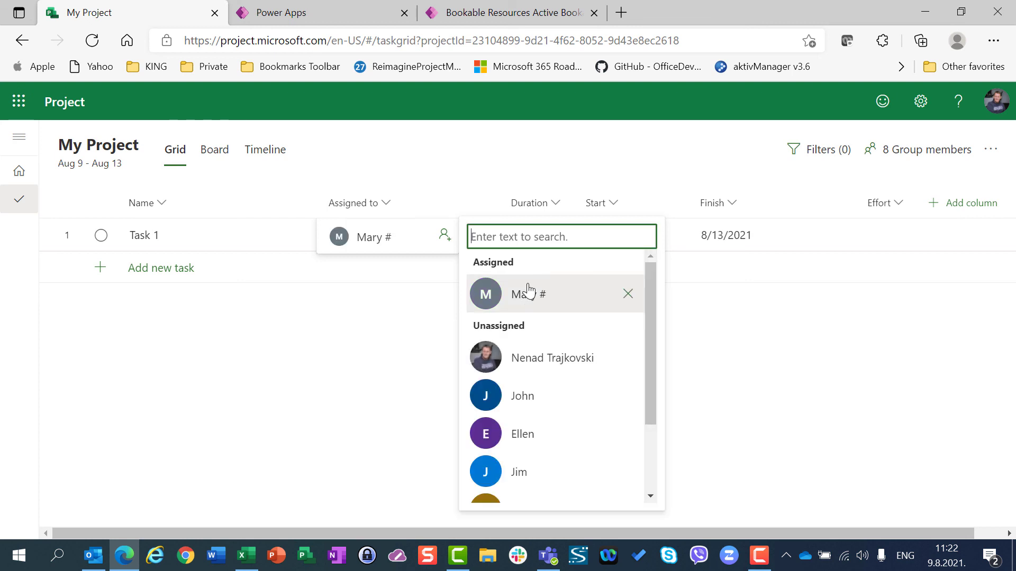
left_click(310, 348)
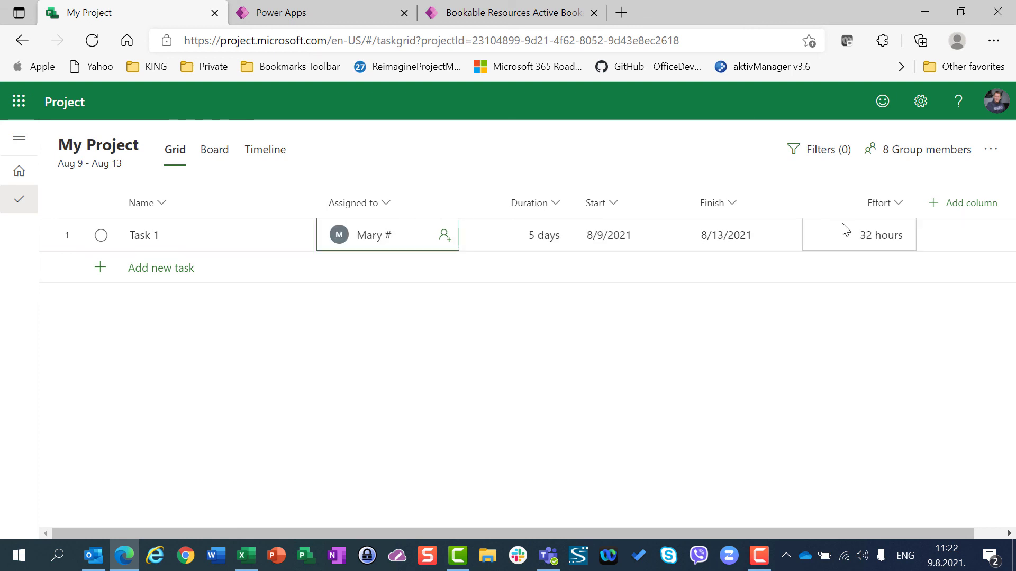
Step: Add Task 2 and assign Mary # to it
left_click(160, 267)
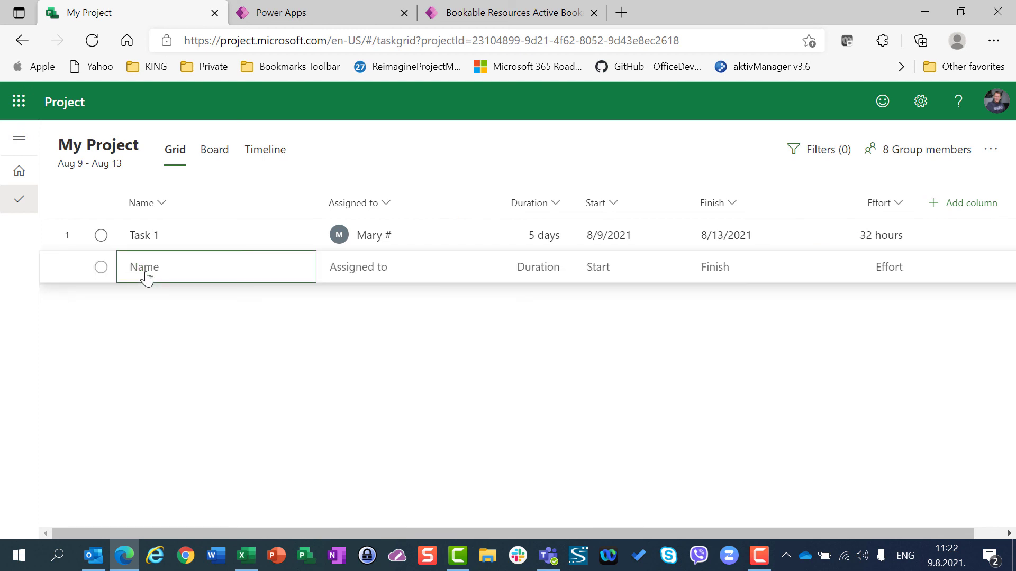
type("Task 2")
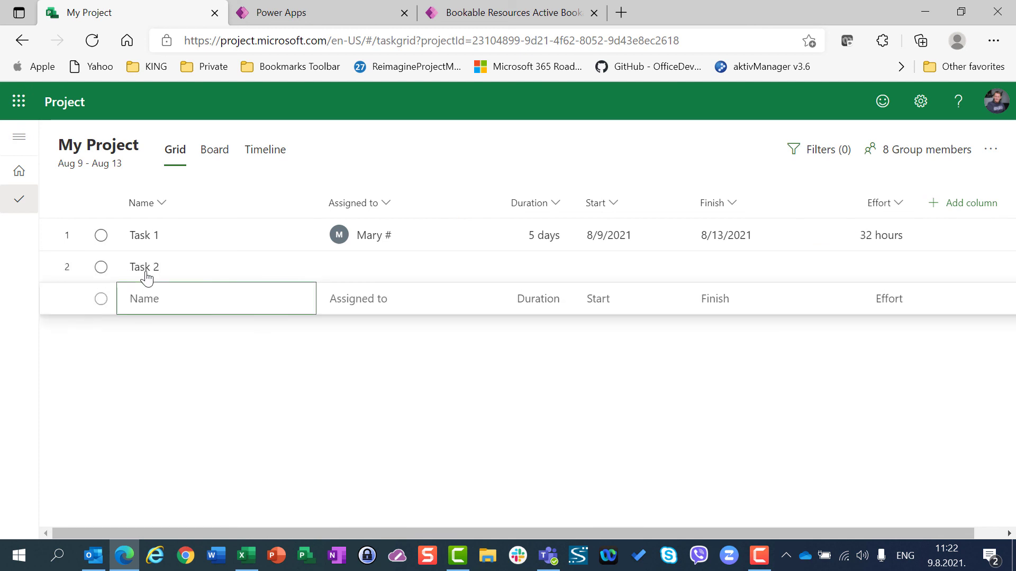
type("Mary")
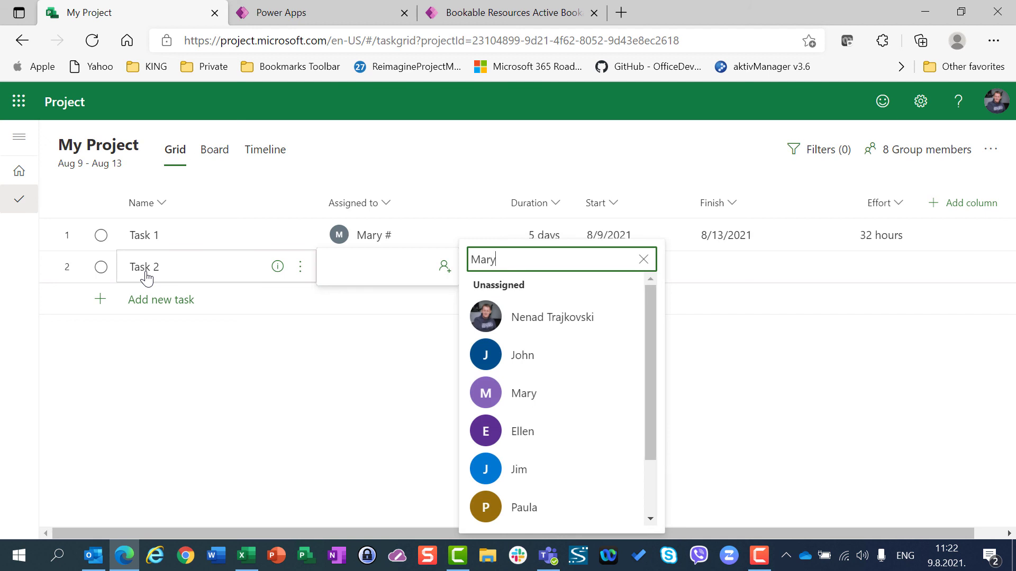
type("Mary")
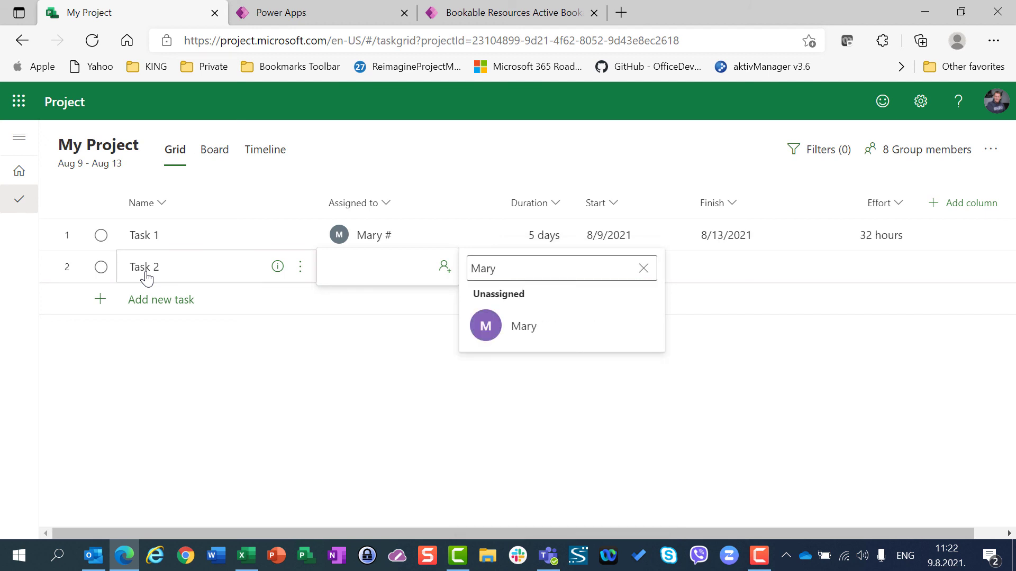
left_click(523, 326)
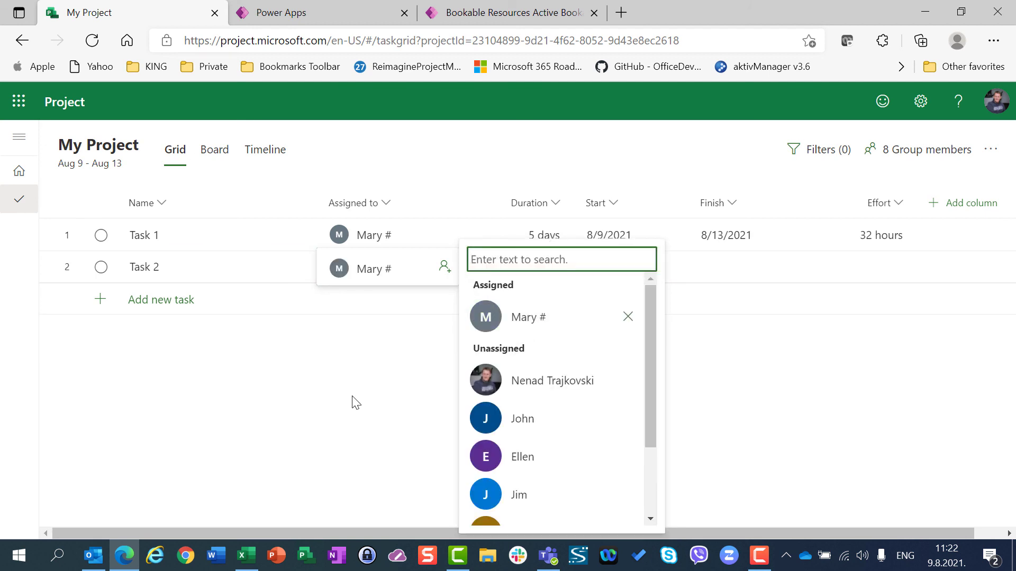
left_click(515, 266)
type("5 days")
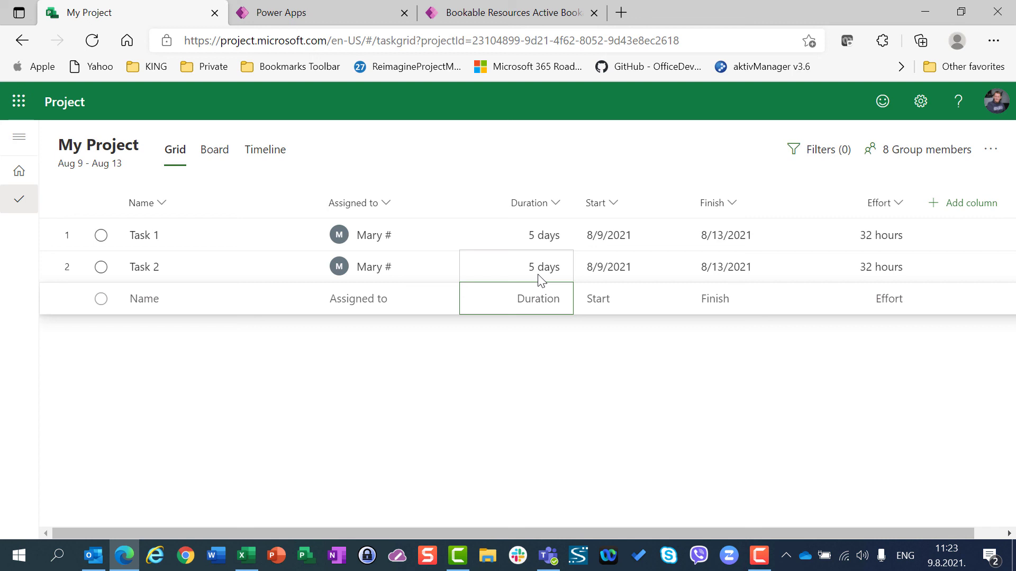
mouse_move(540, 248)
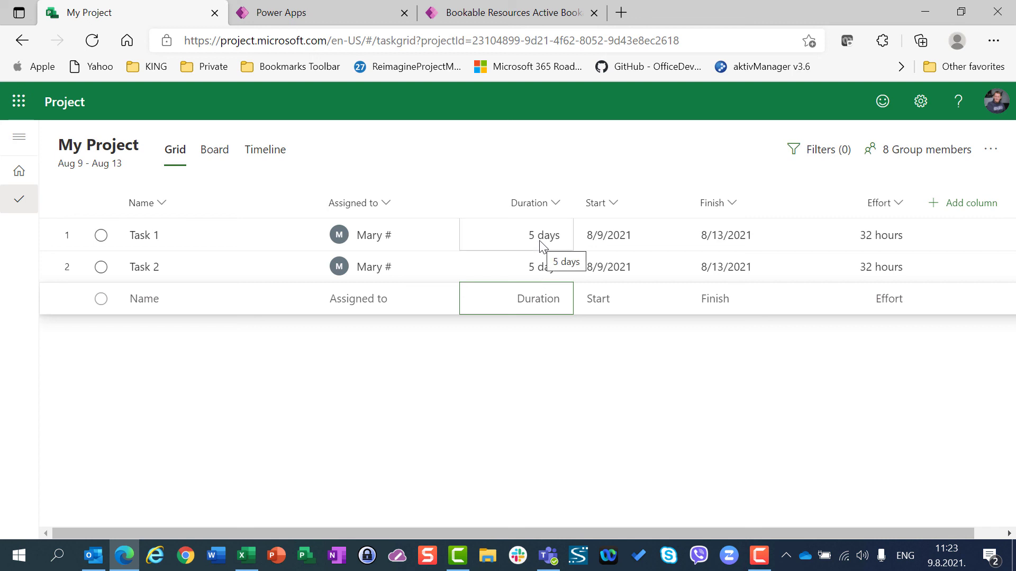